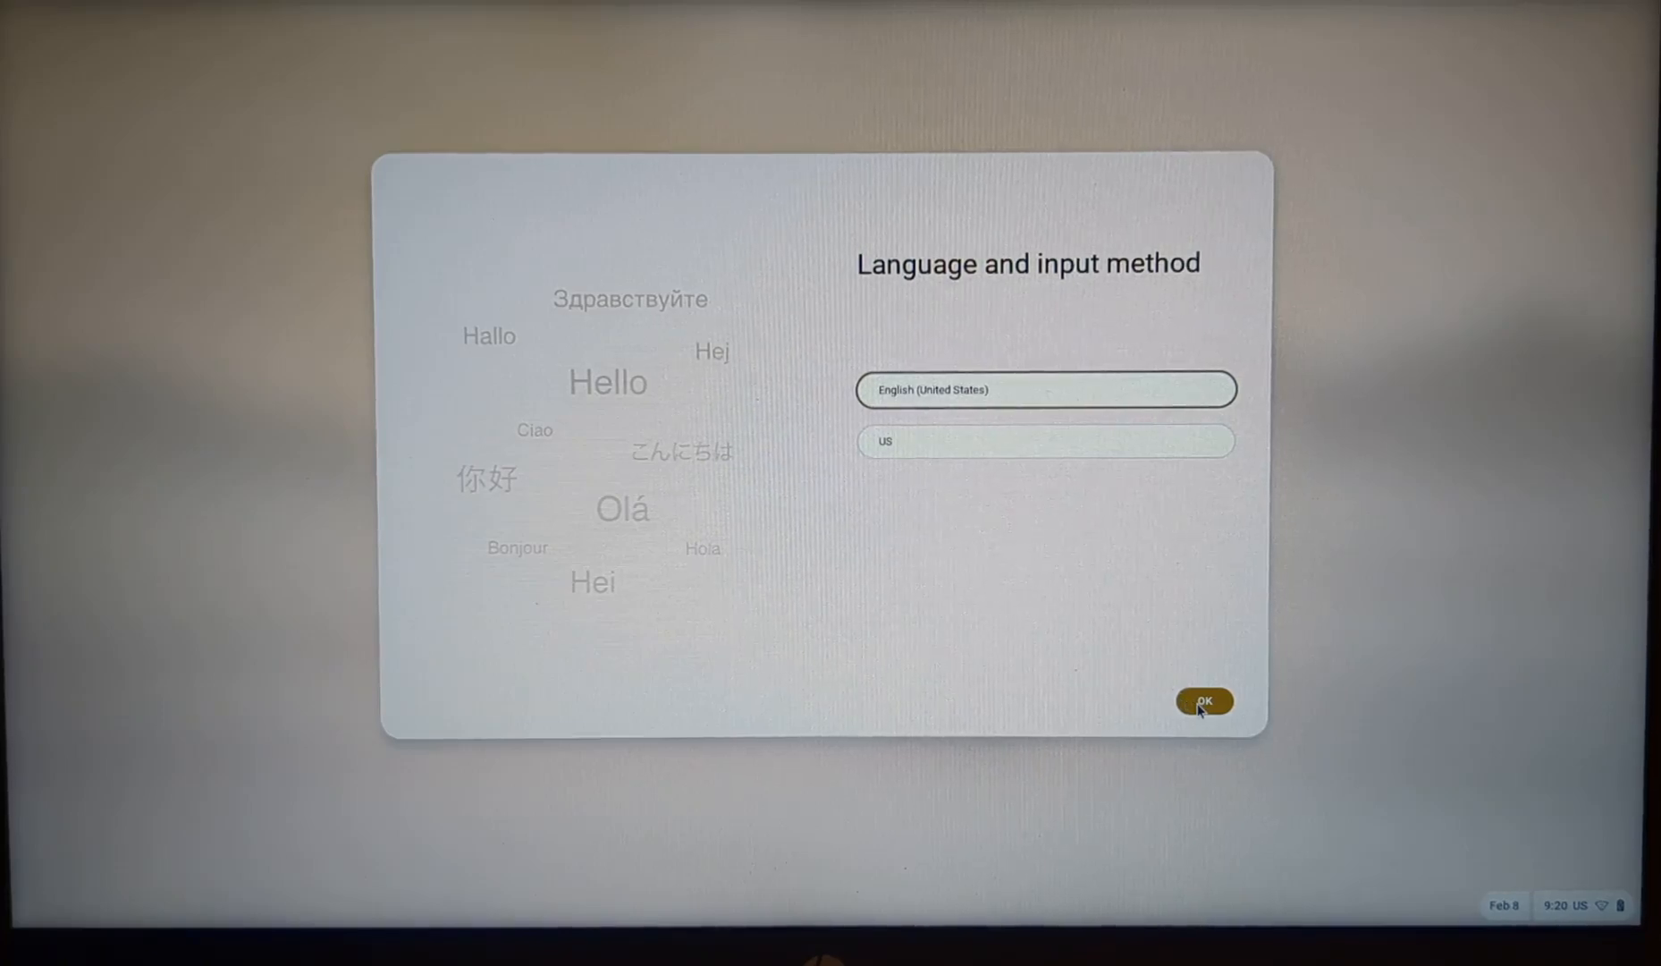
# Confirm English (United States) with the US keyboard and get started with setup
pyautogui.click(1207, 701)
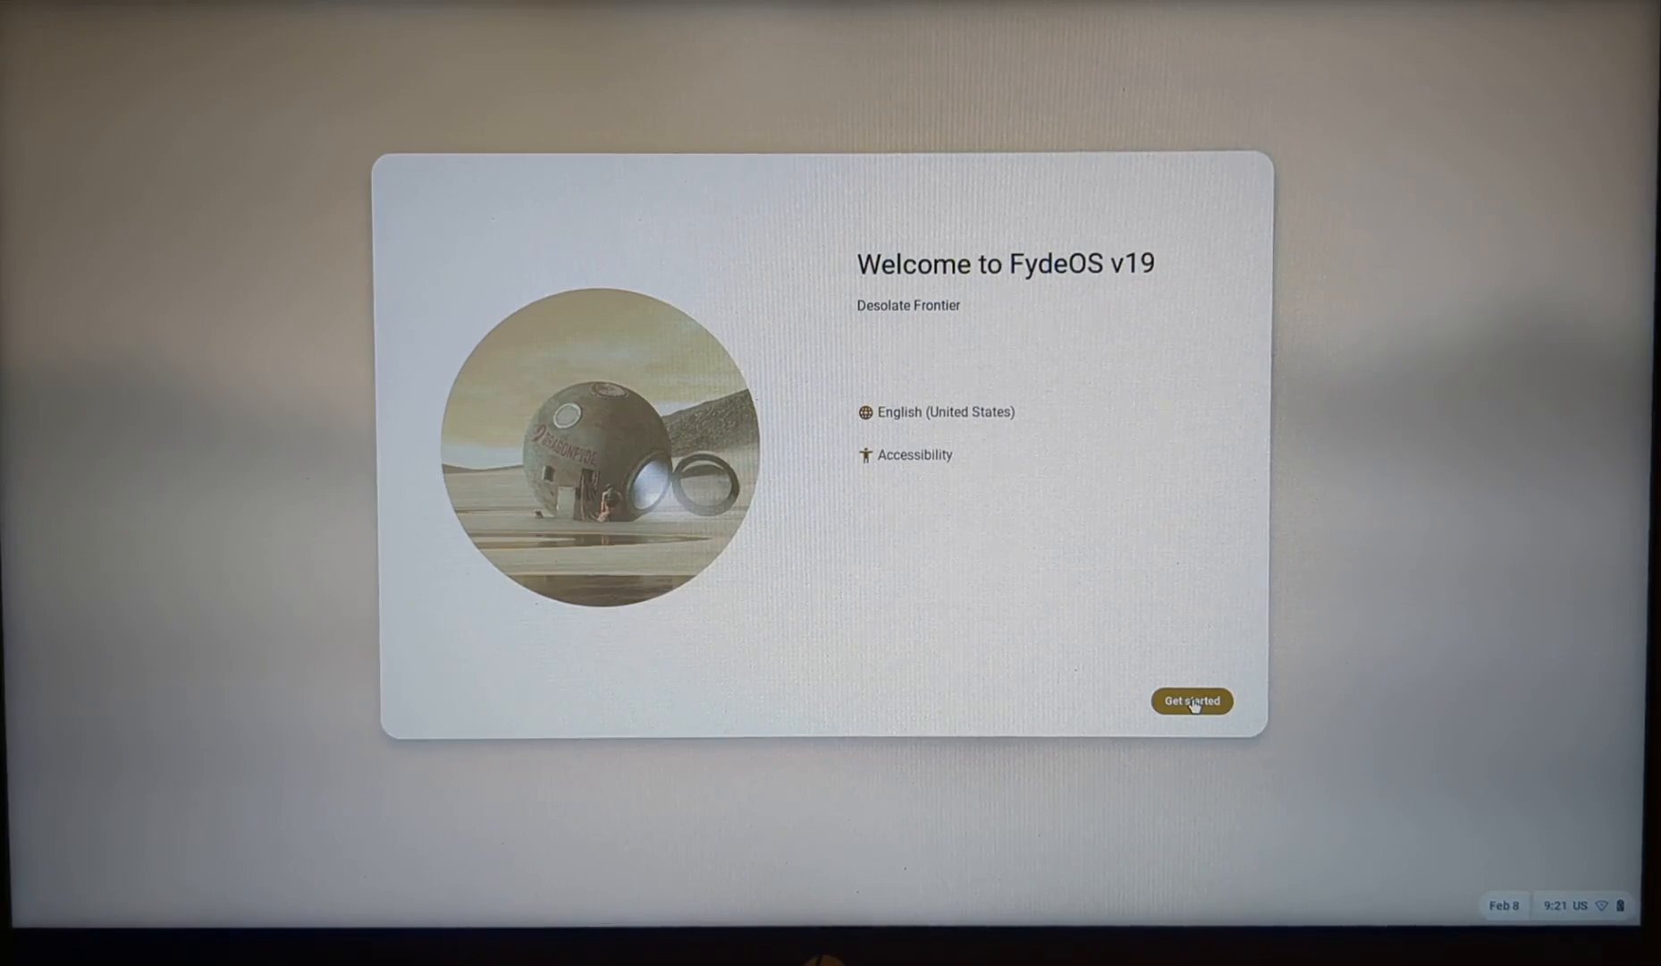
pyautogui.click(1193, 701)
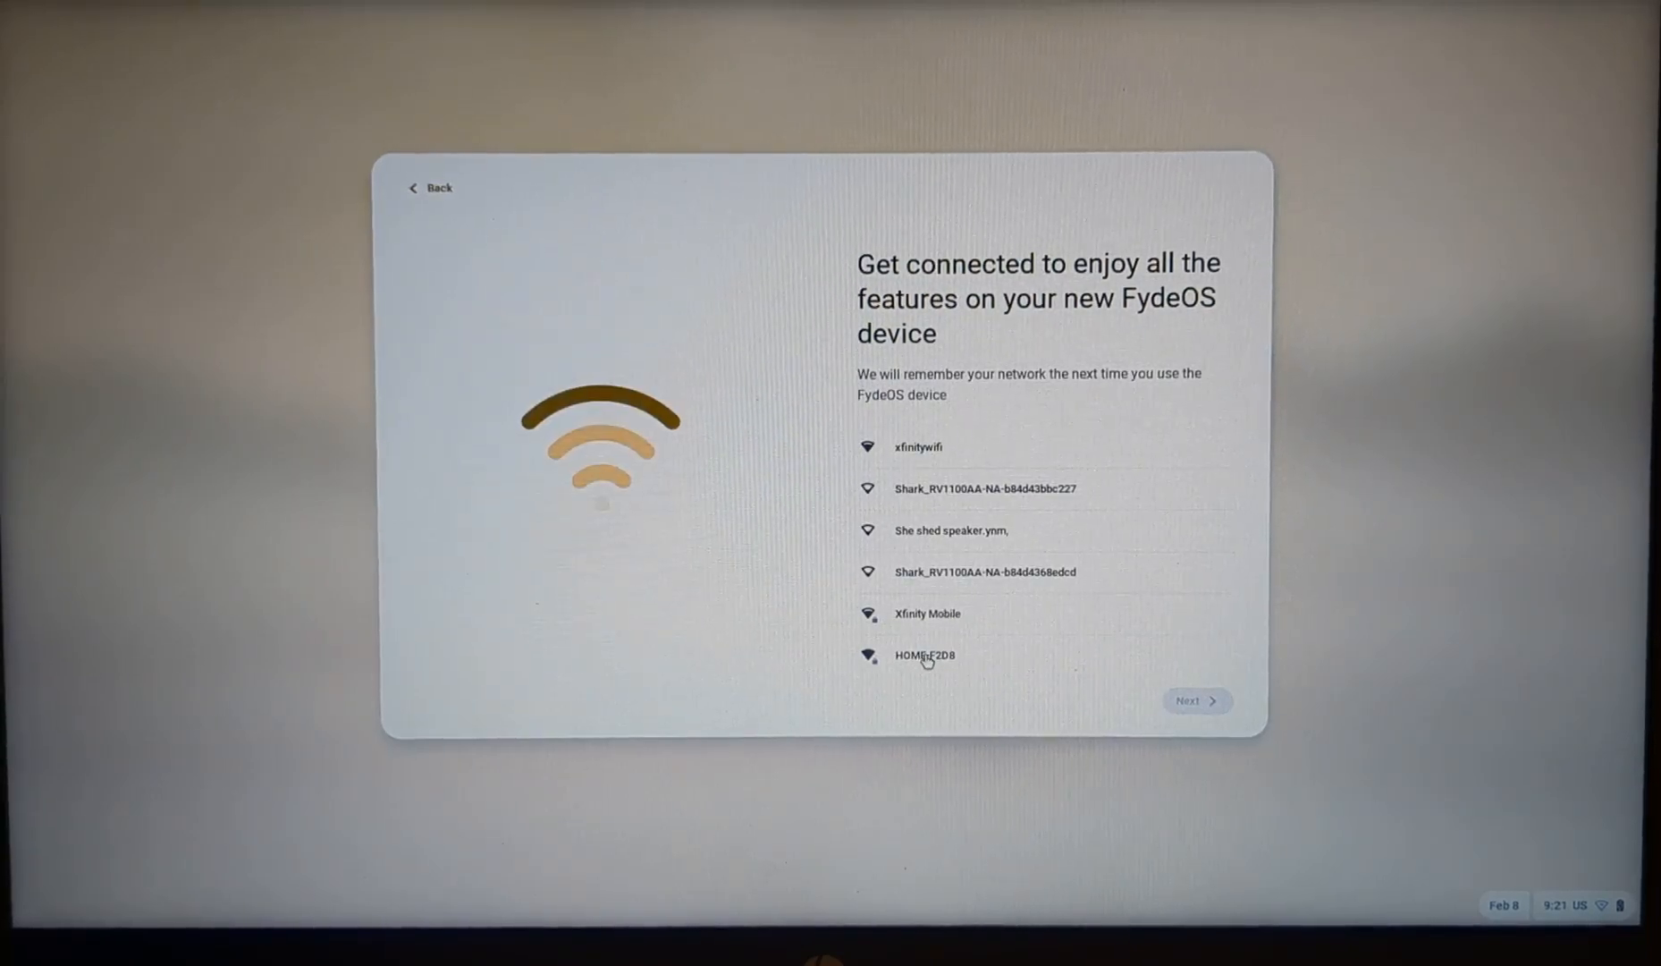
# Join the HOME-F2D8 Wi-Fi network with its password and continue
pyautogui.click(925, 656)
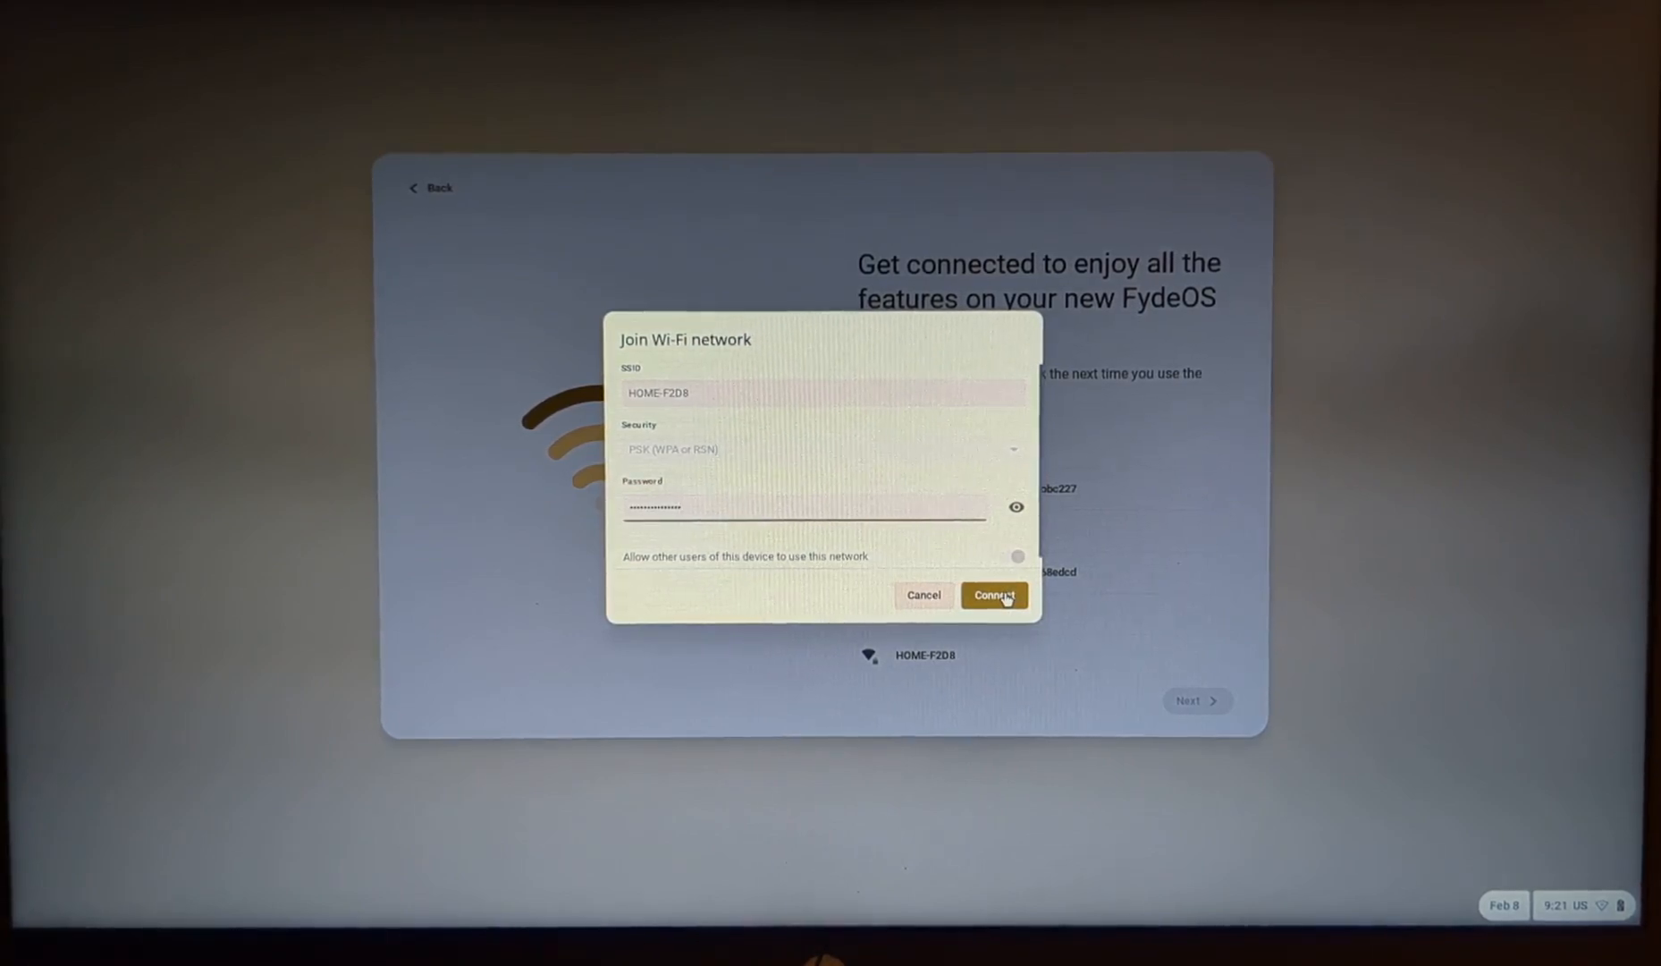
pyautogui.click(994, 595)
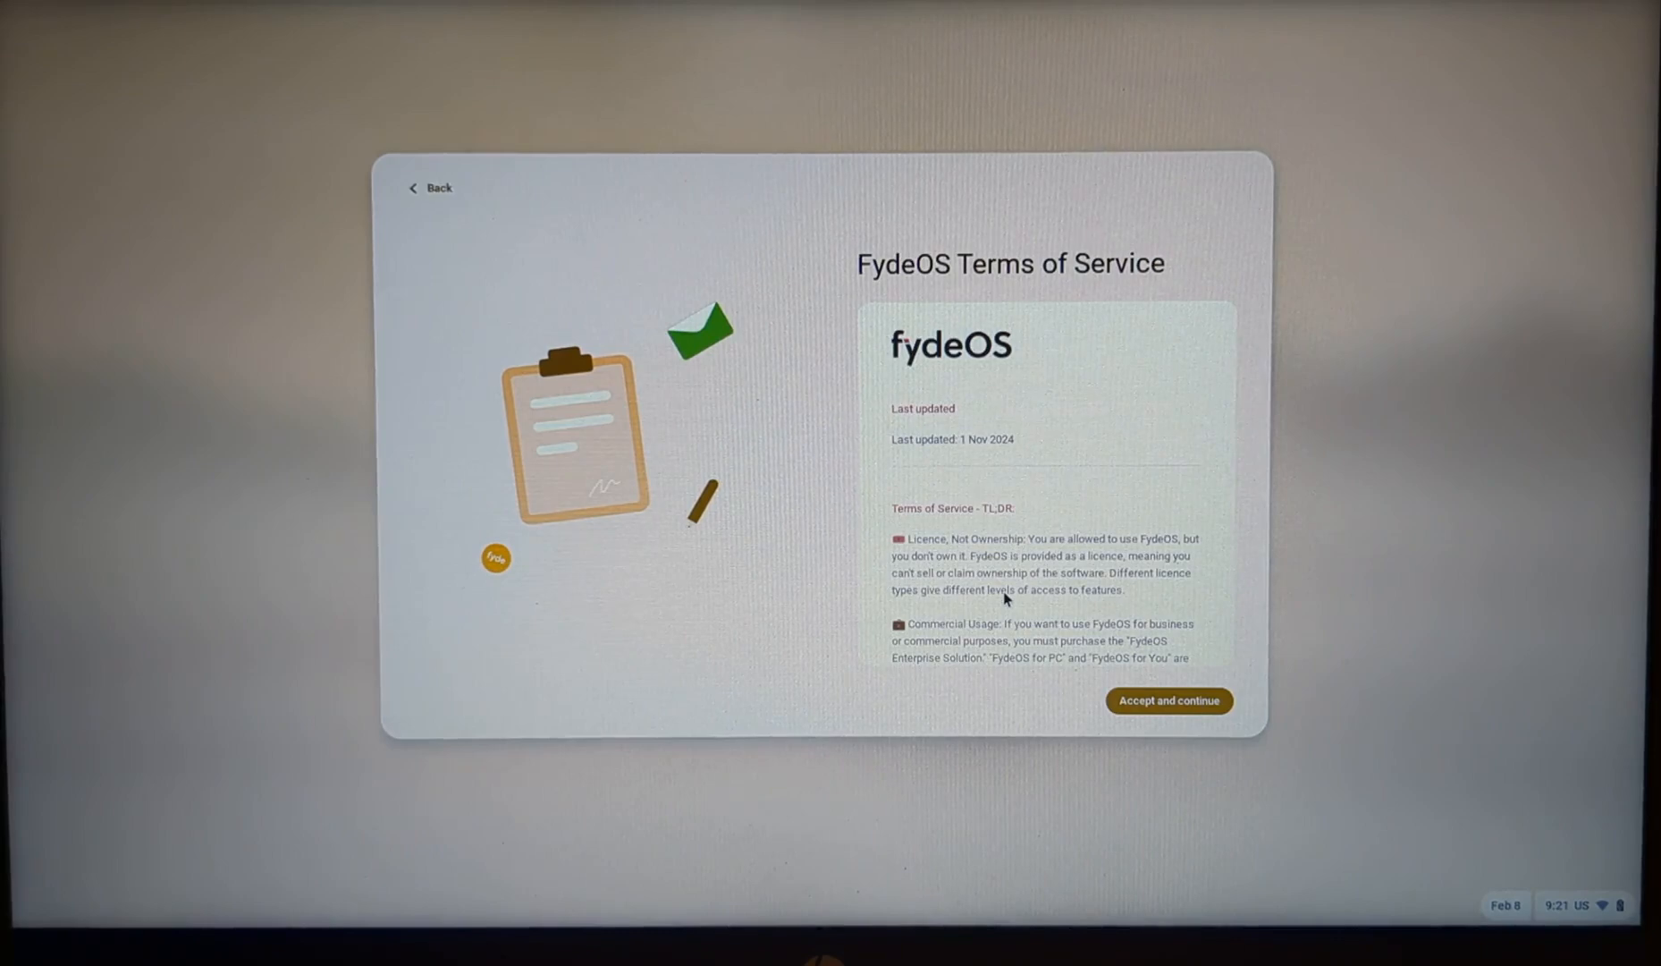
pyautogui.moveTo(1144, 622)
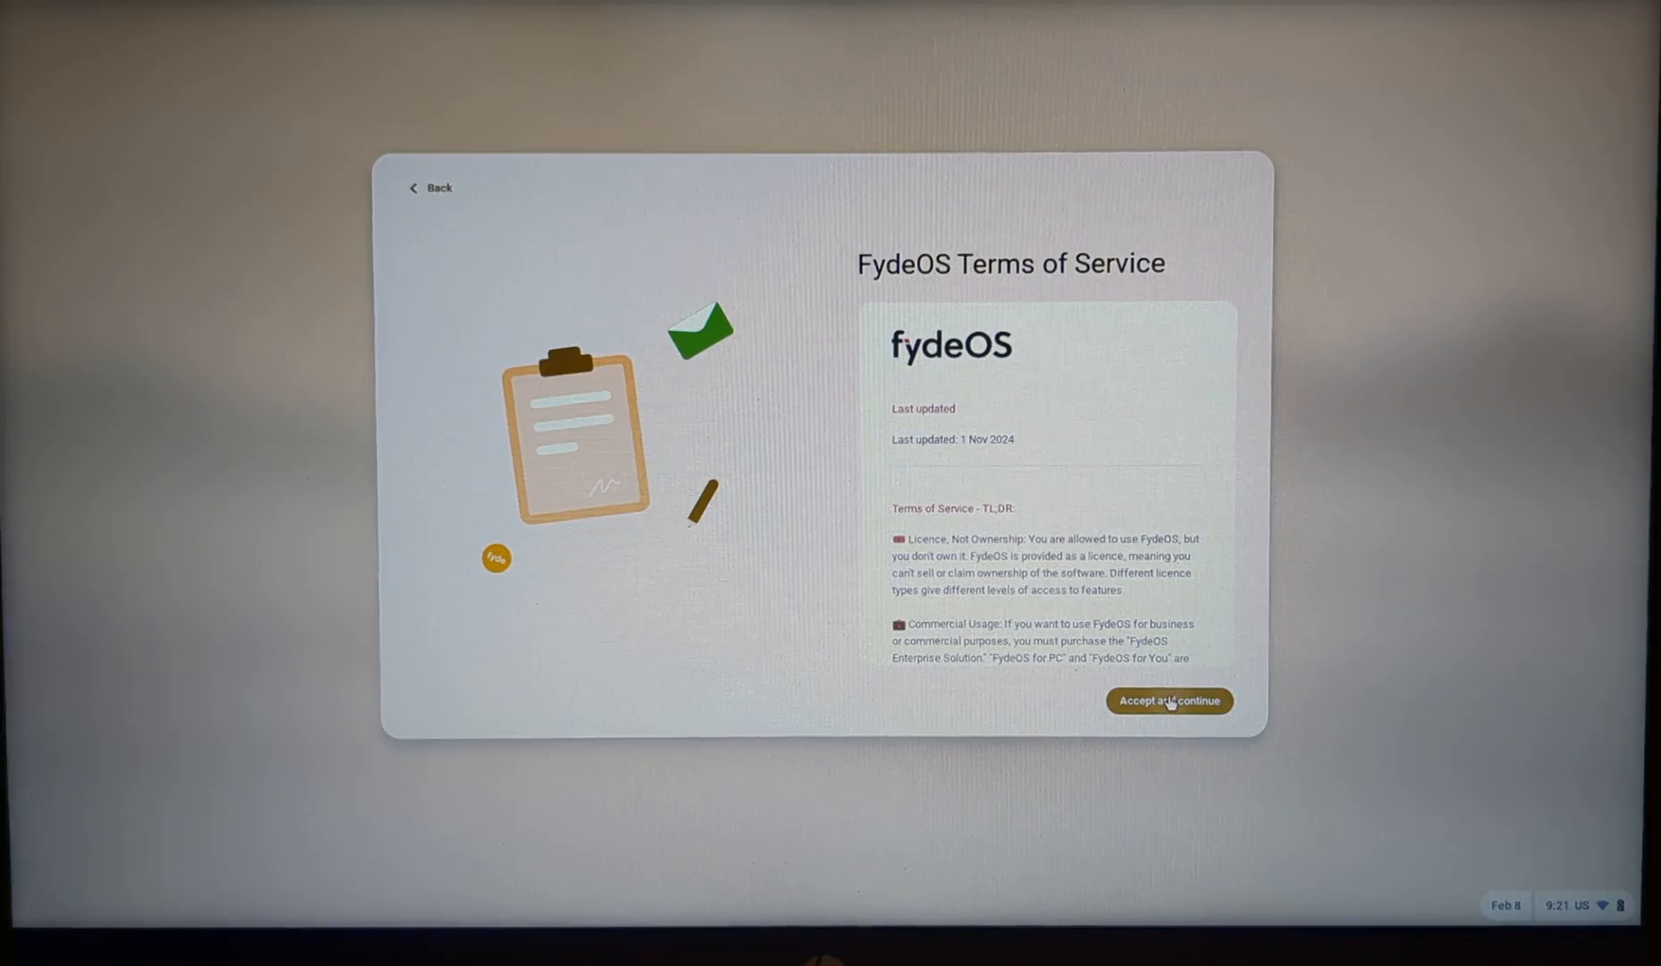
# Accept the FydeOS Terms of Service and then the privacy statement
pyautogui.click(1170, 701)
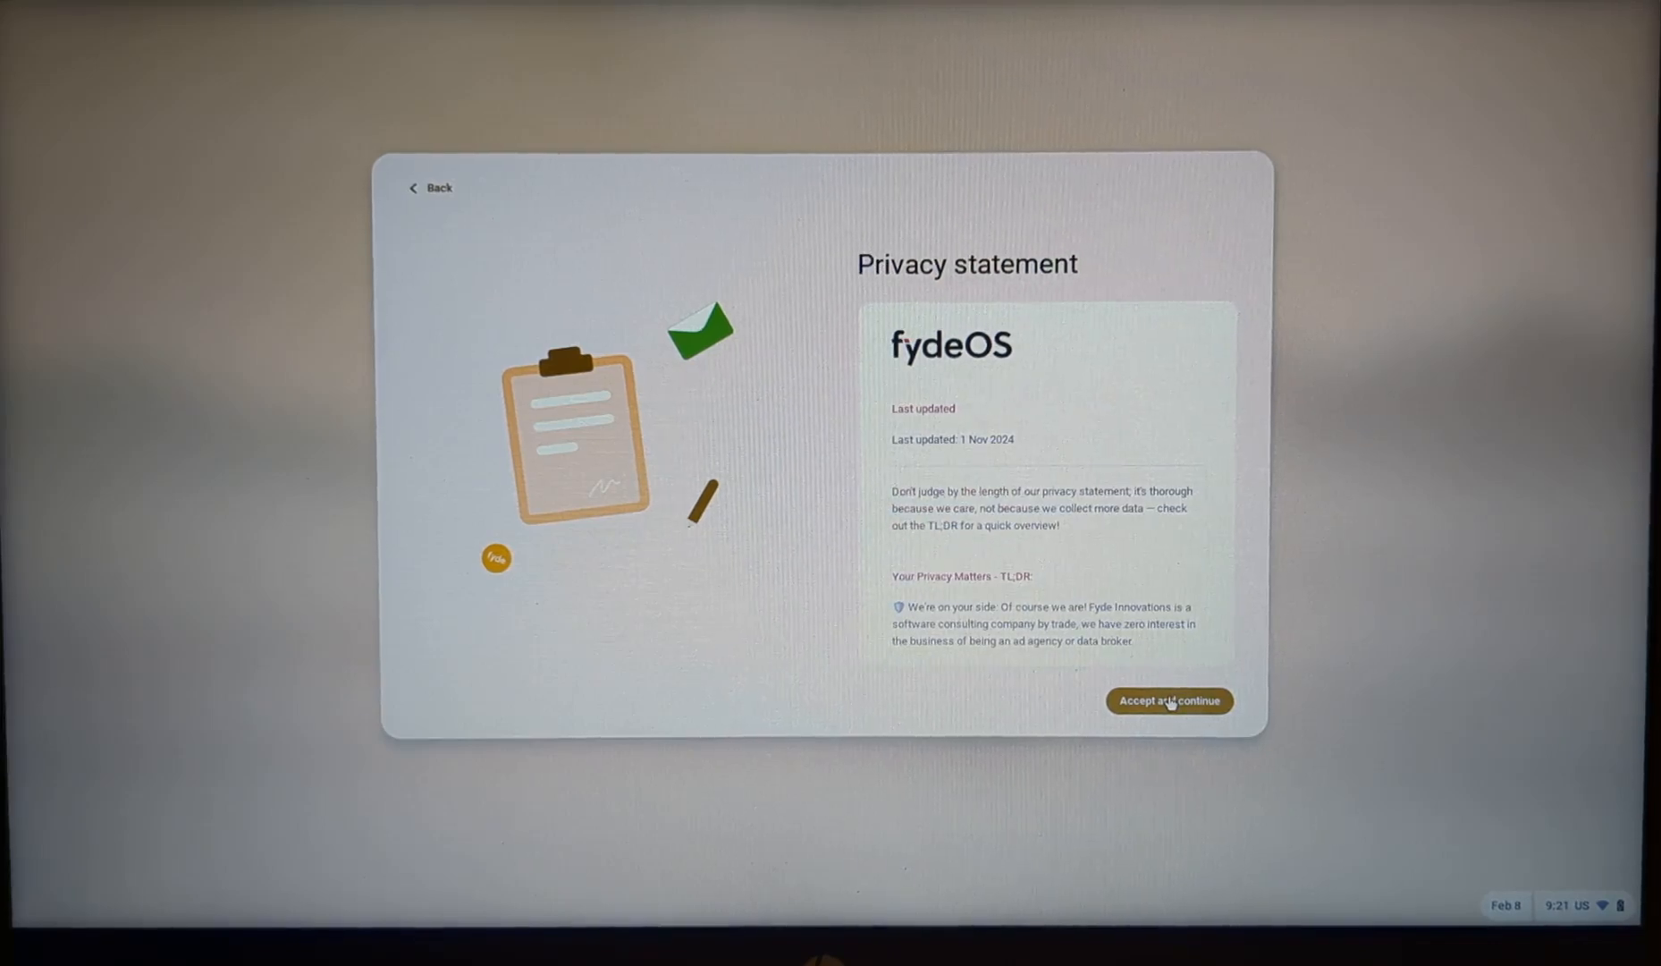
pyautogui.click(1169, 701)
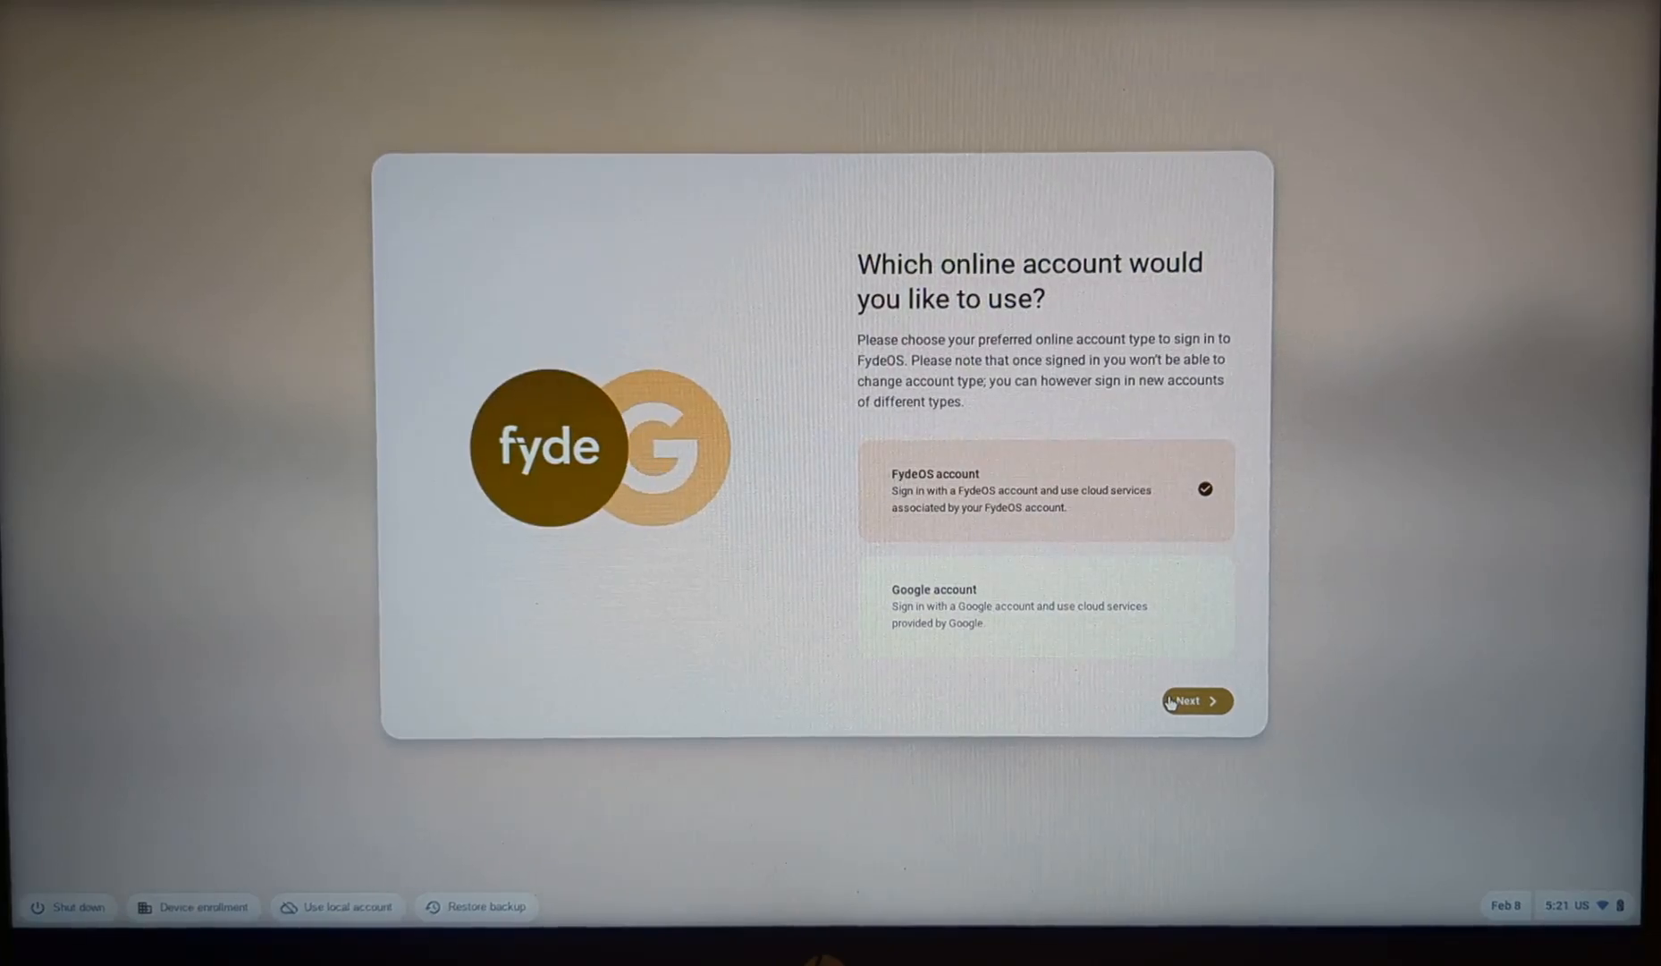
pyautogui.moveTo(314, 914)
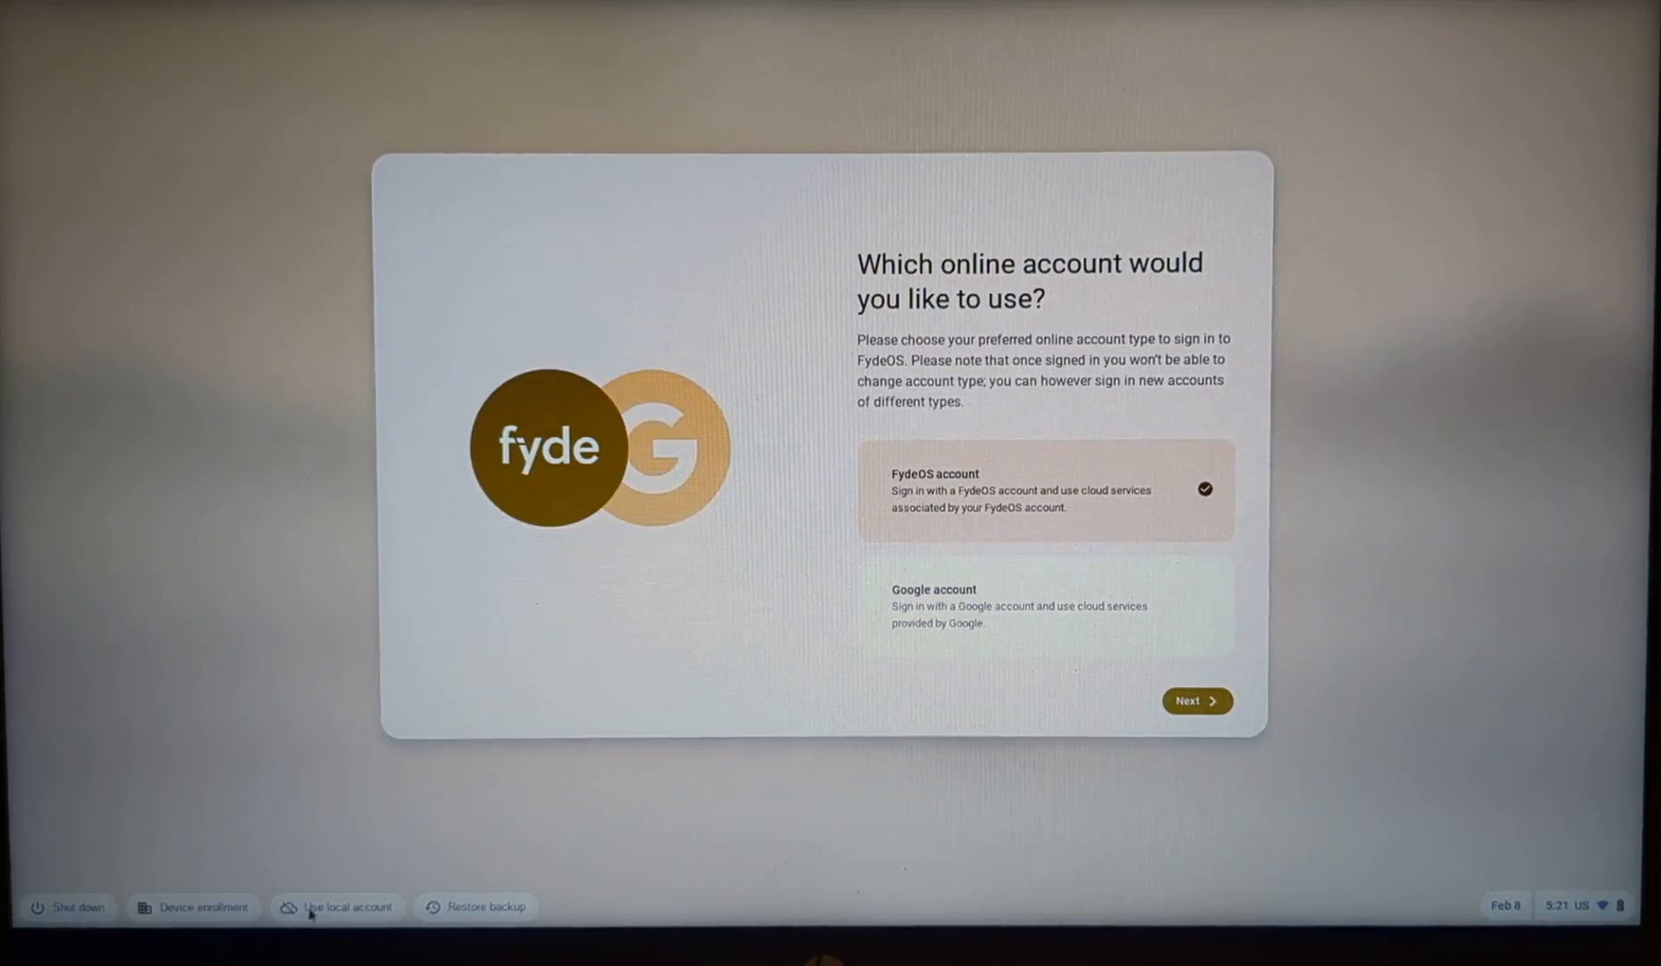
# Choose Use local account and confirm switching away from an online account
pyautogui.click(342, 907)
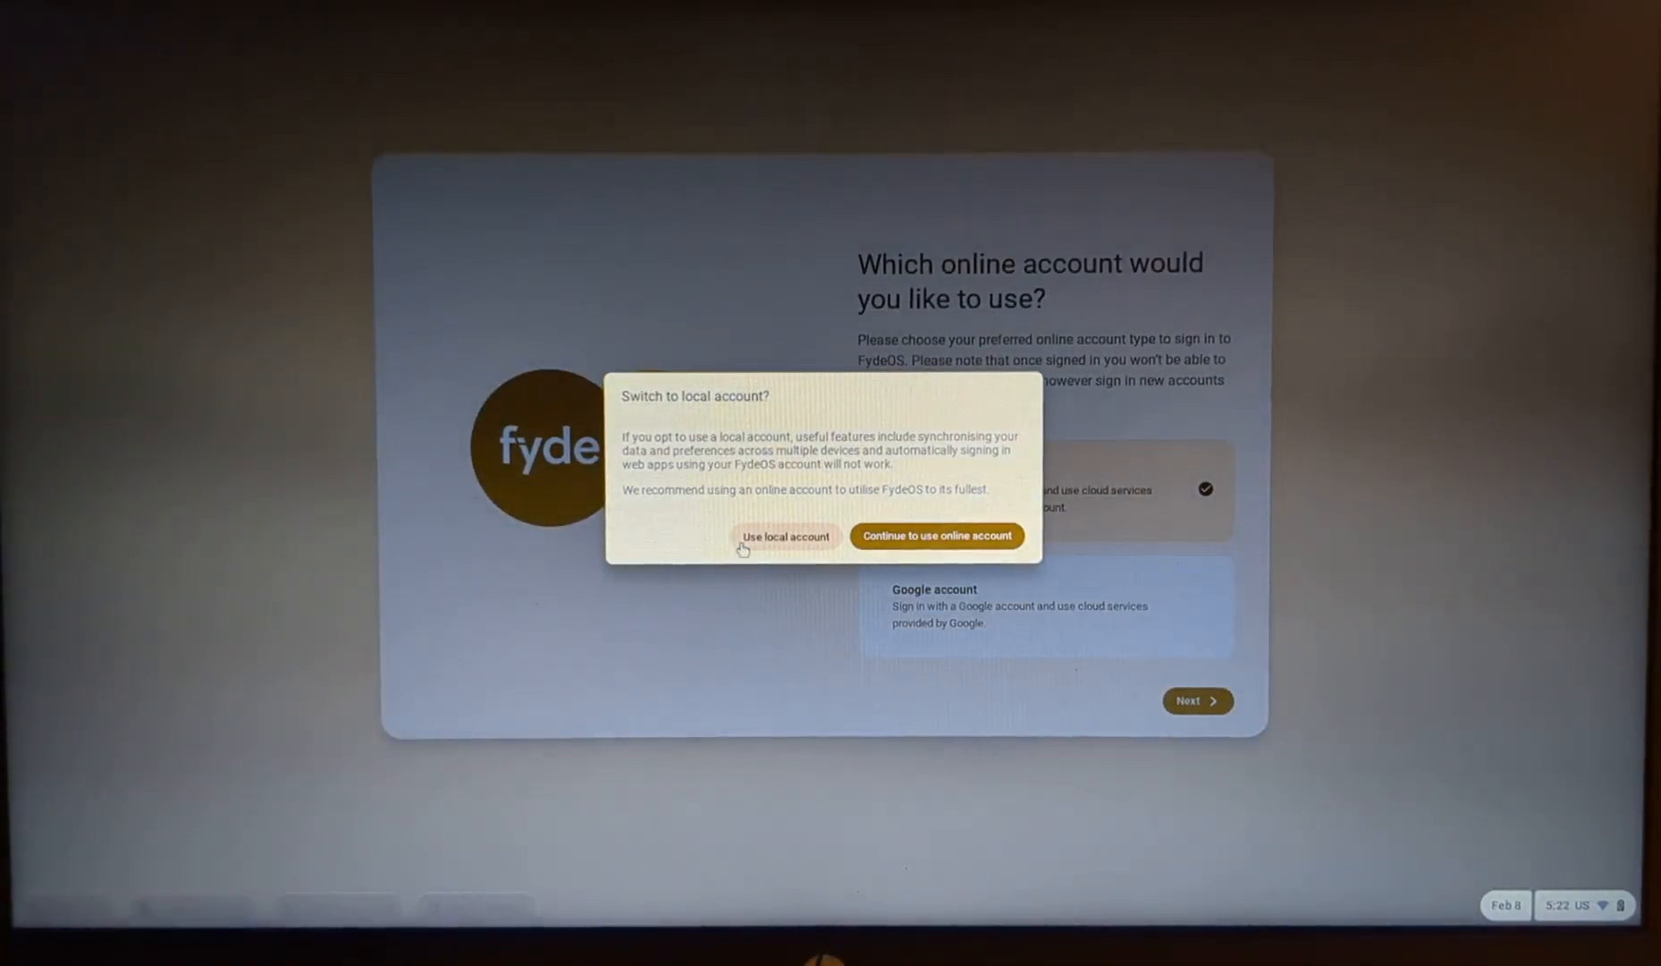
pyautogui.click(785, 536)
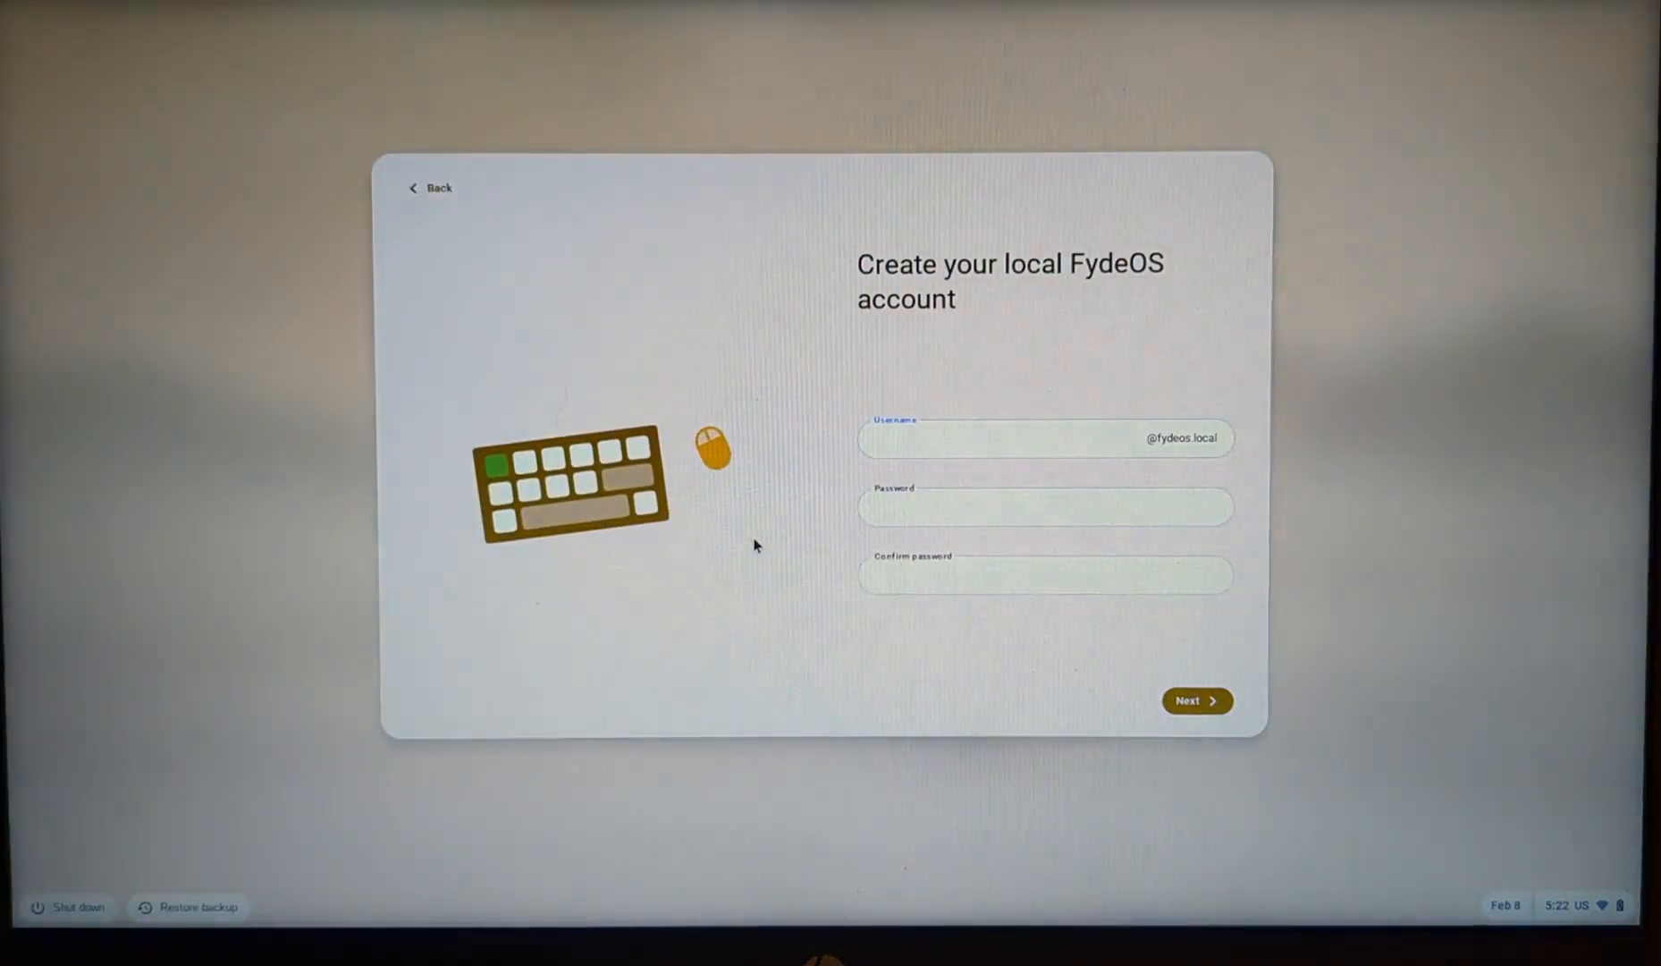
pyautogui.write('fred')
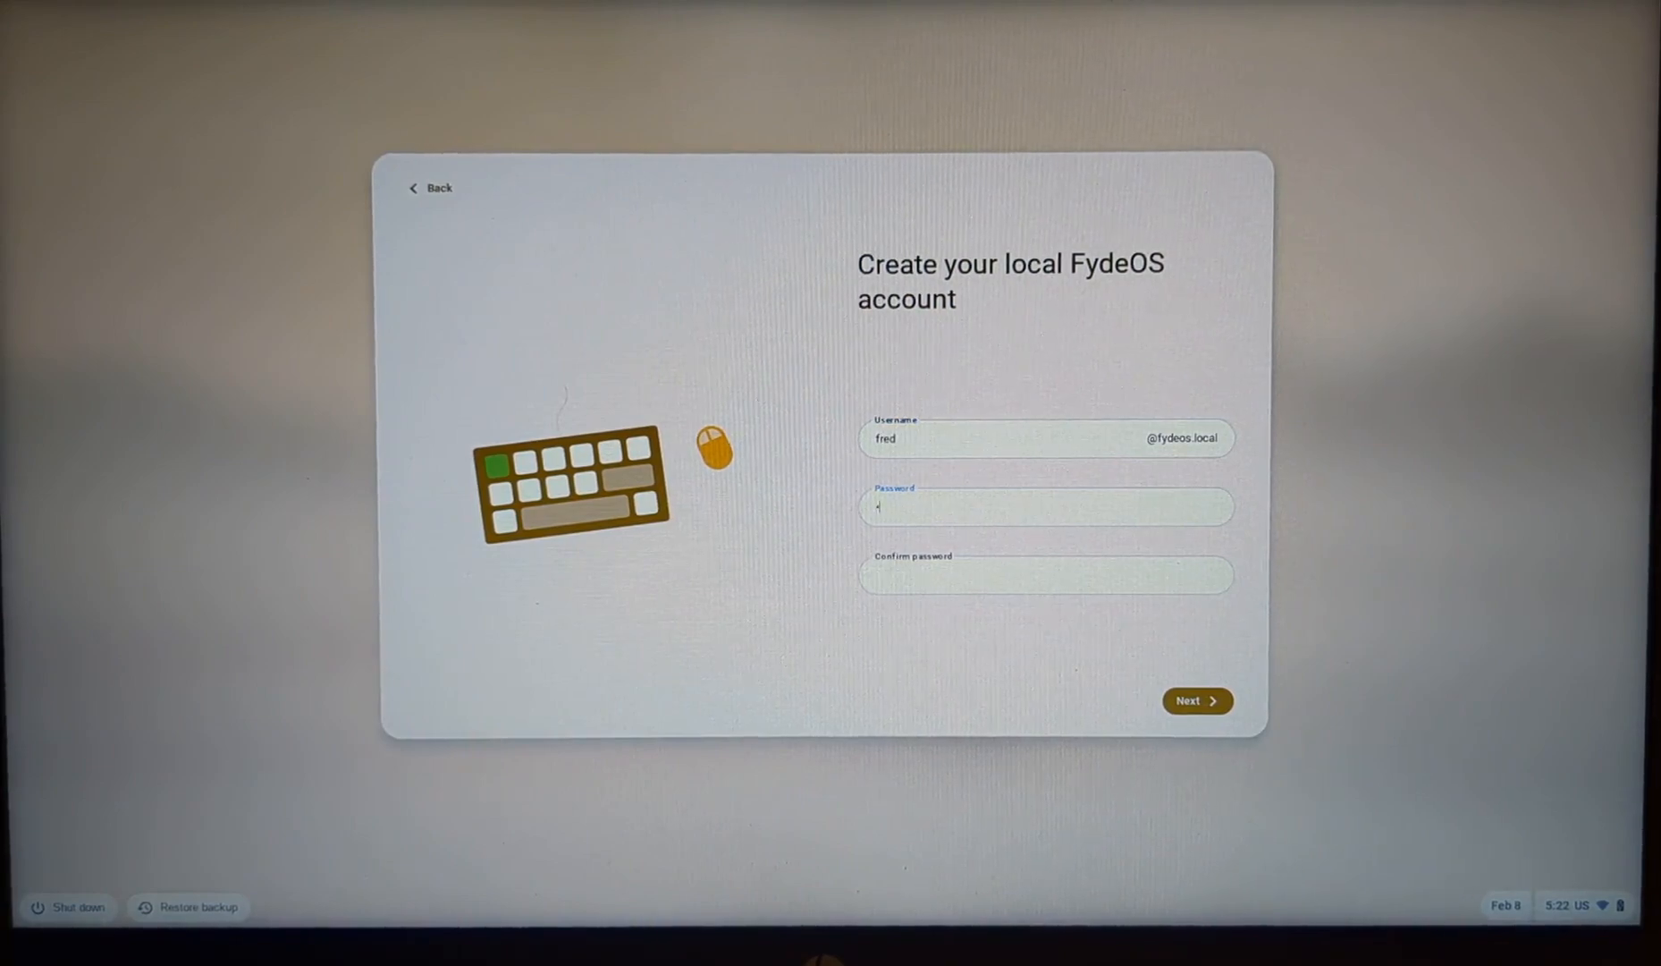
pyautogui.write('•••••')
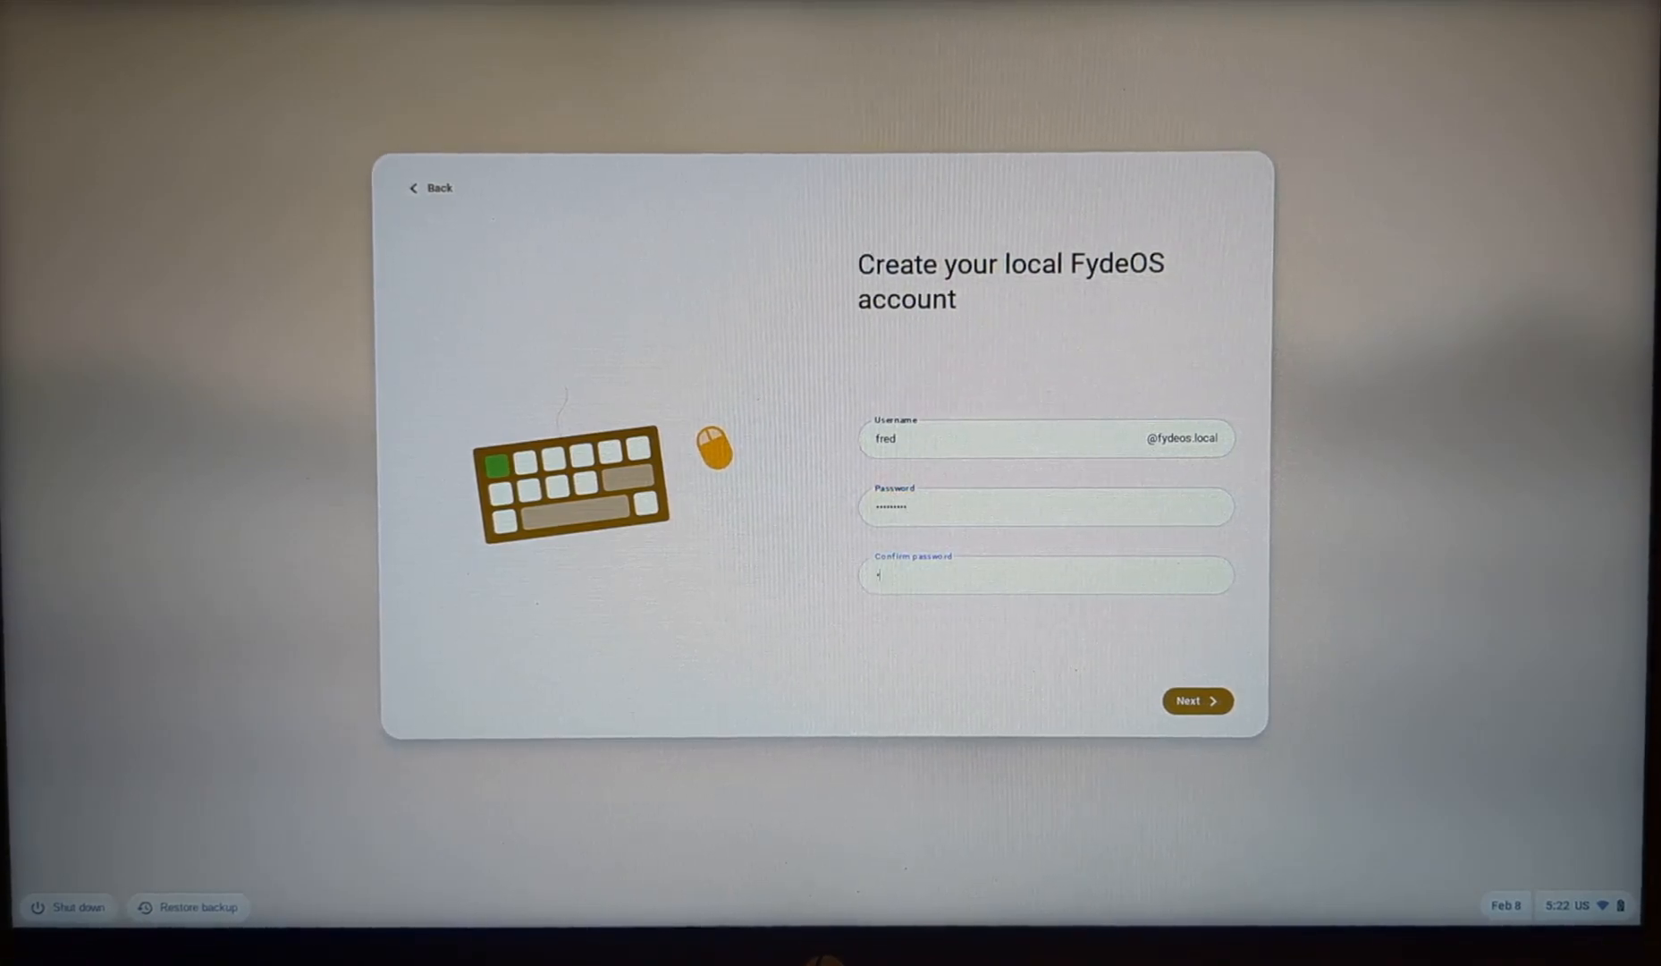
pyautogui.write('••')
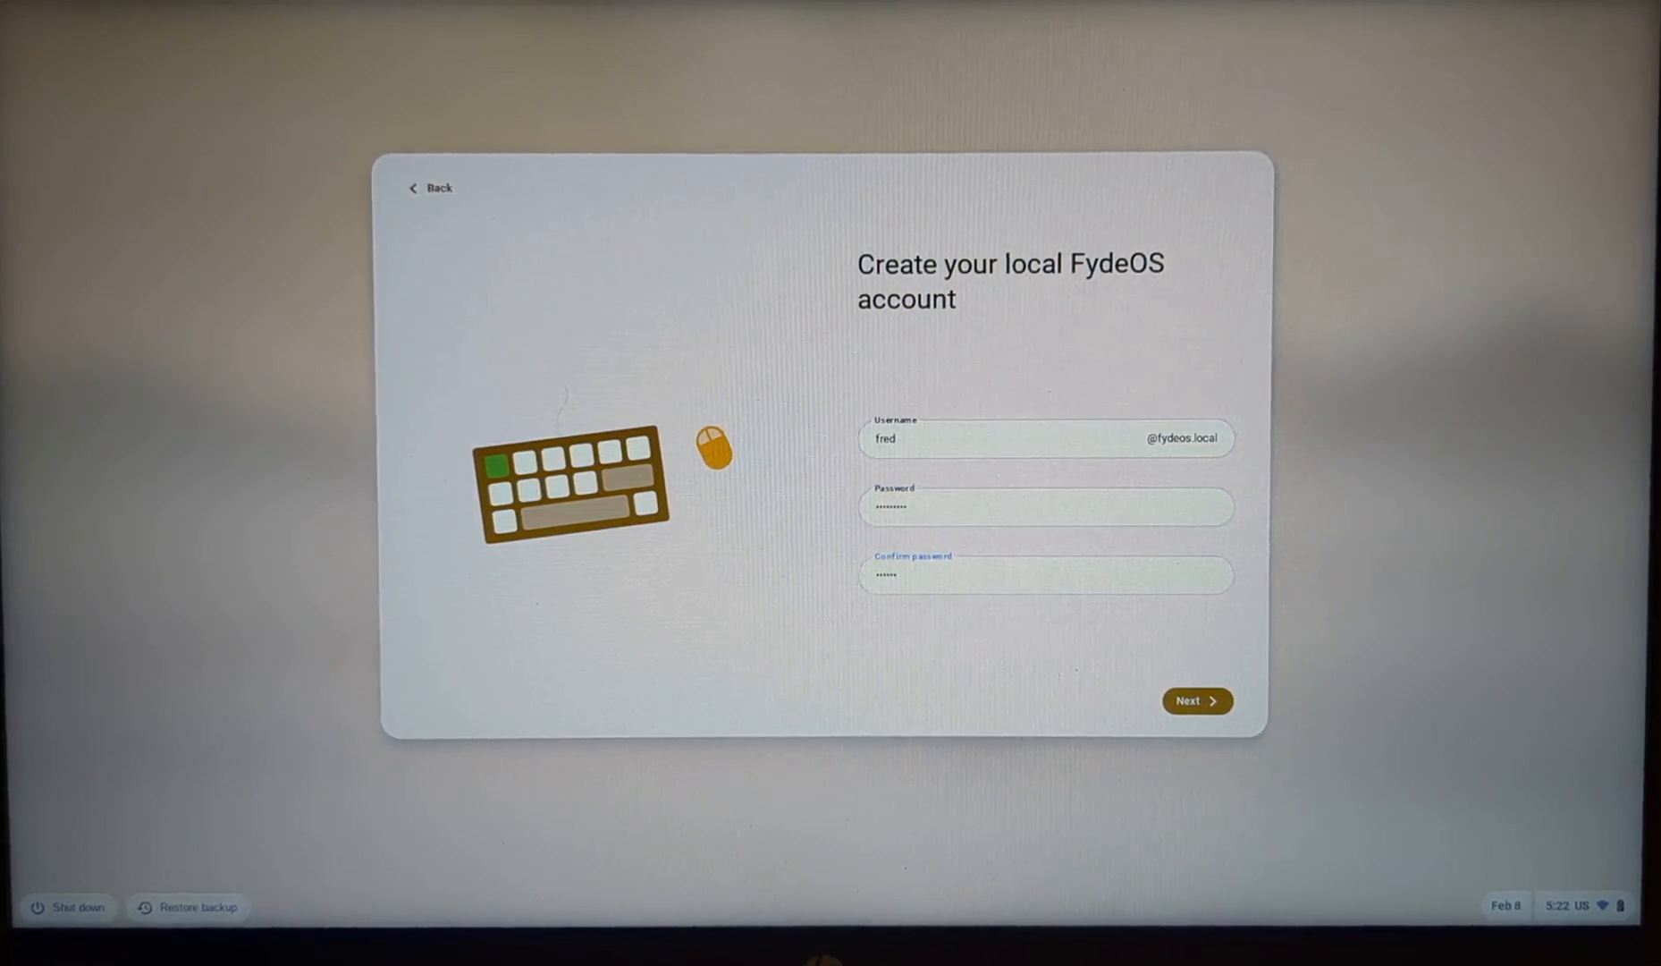
pyautogui.click(1198, 701)
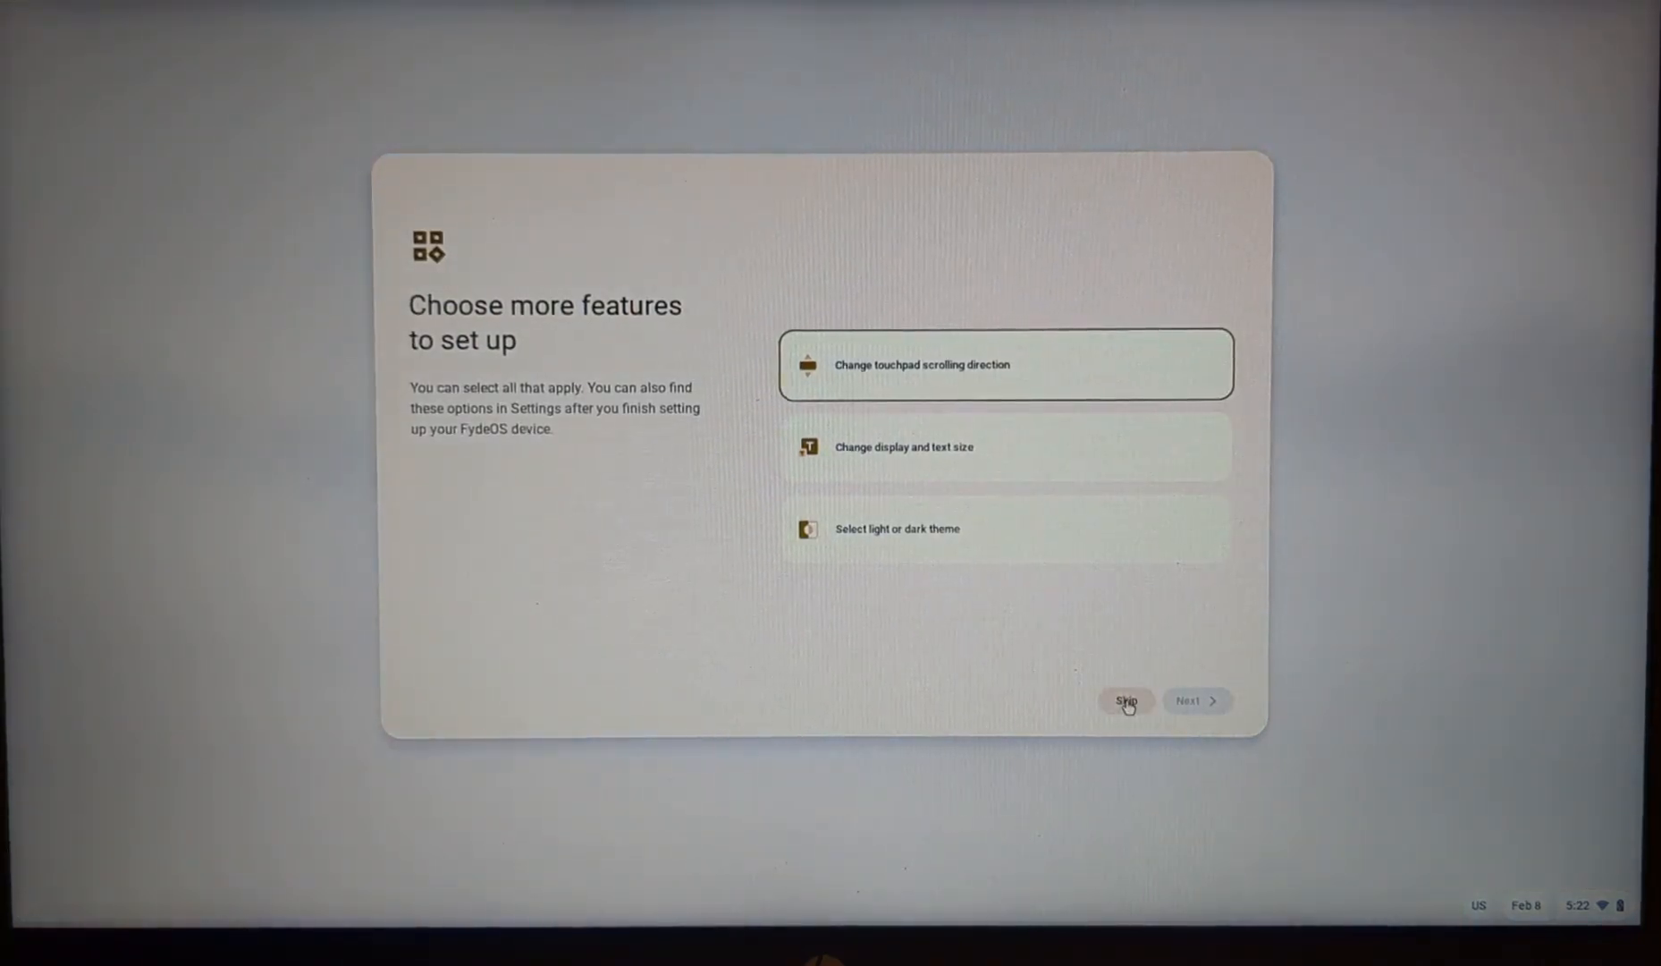
pyautogui.click(1127, 701)
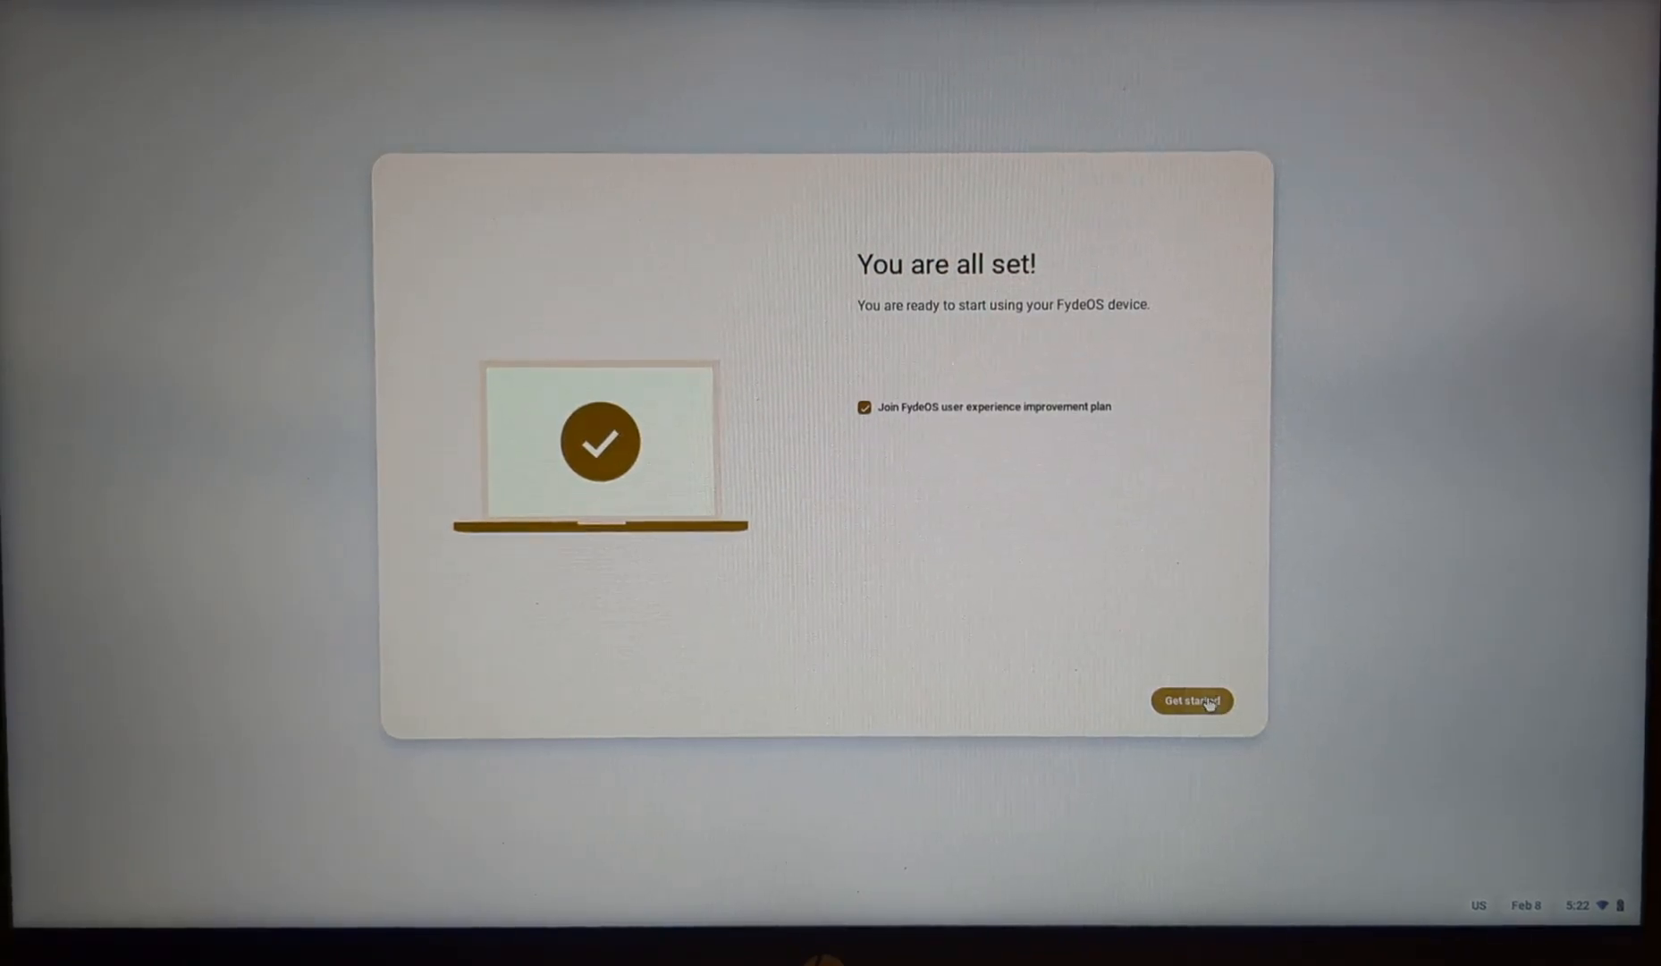
pyautogui.click(1192, 701)
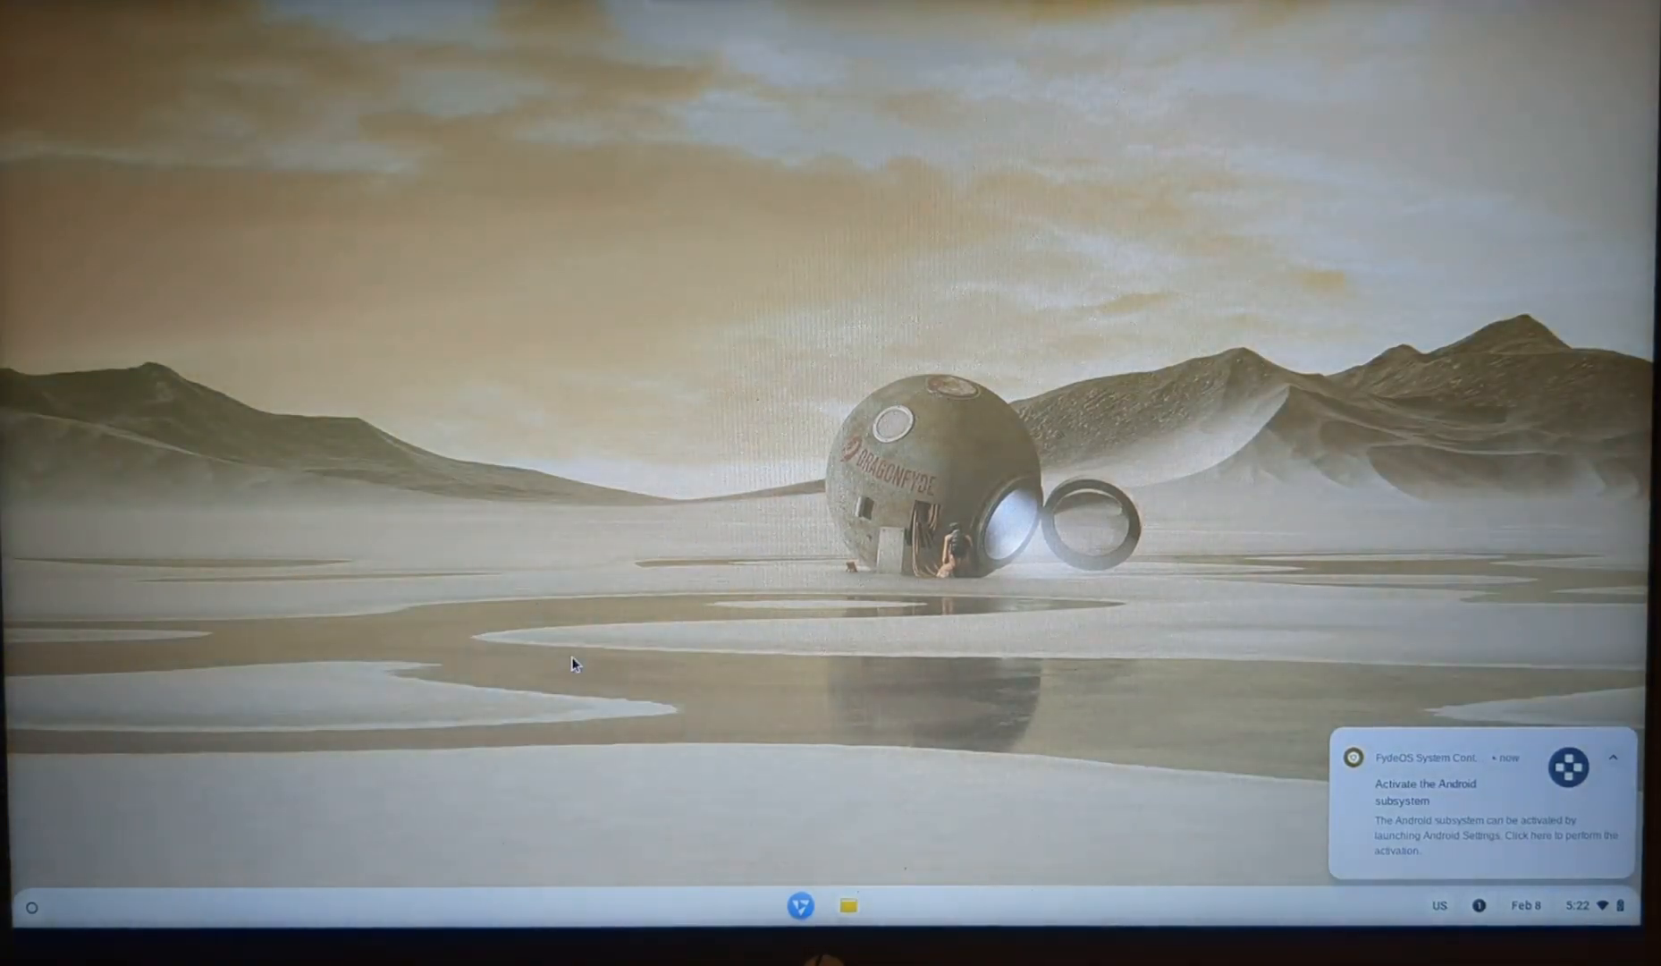
pyautogui.moveTo(36, 923)
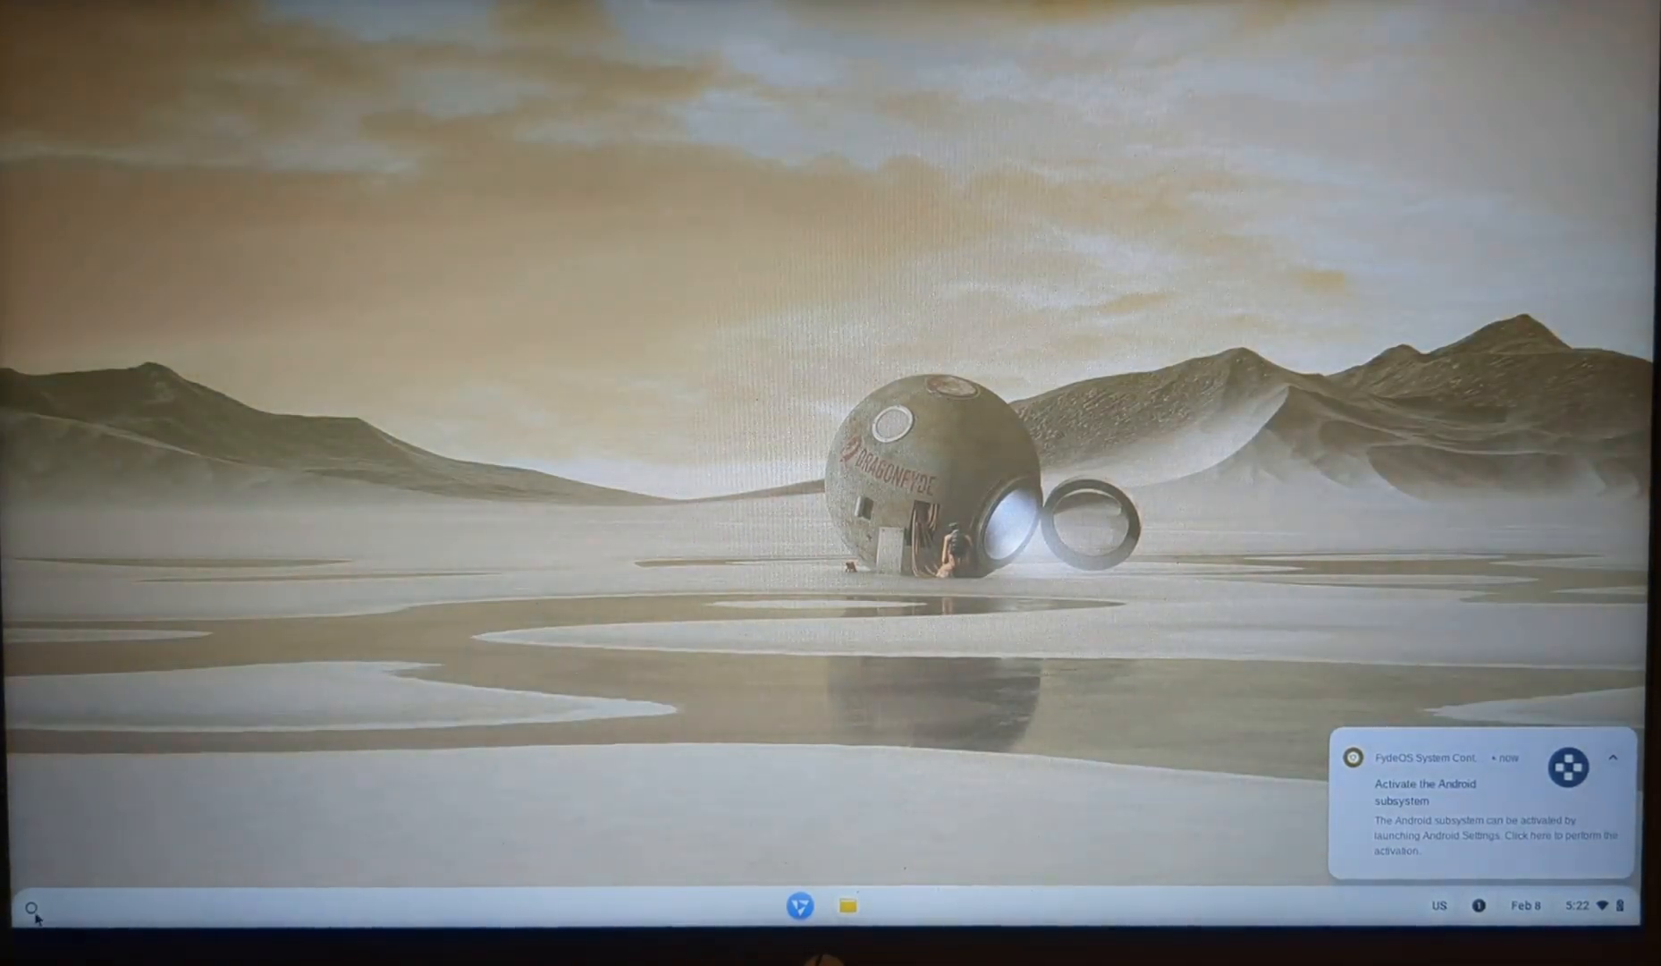
# Show the app launcher listing Chromium, Files, Settings and Terminal
pyautogui.click(34, 907)
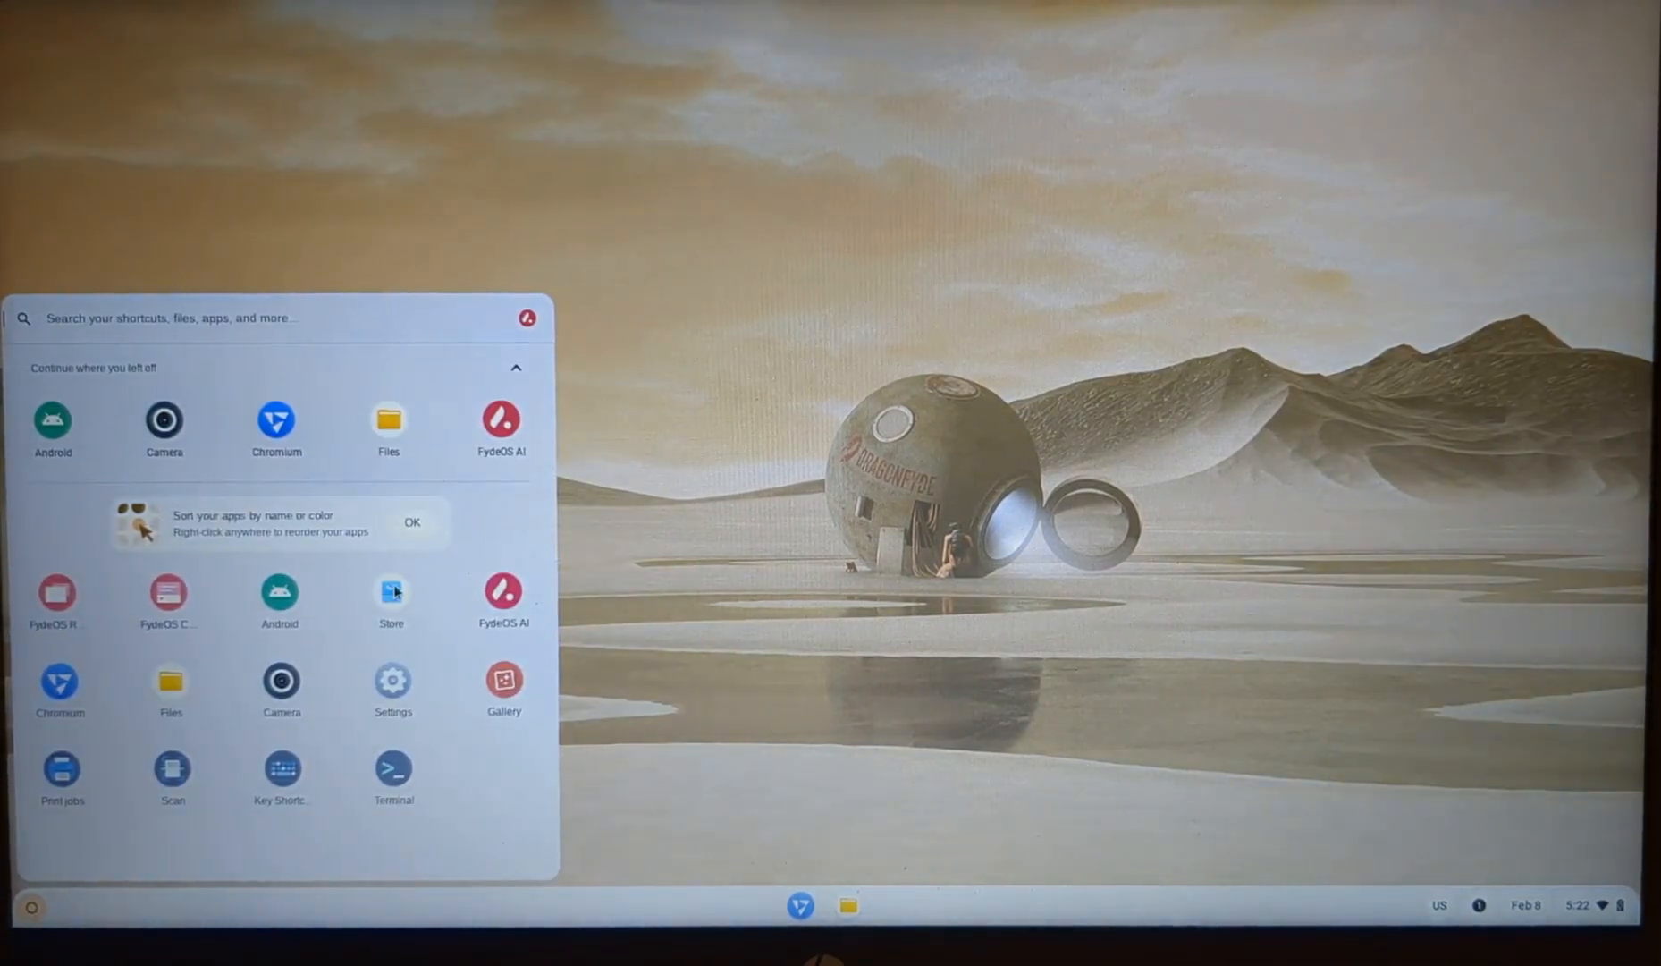
# Add the Installer app from the Store, approving its disk permissions, and launch it
pyautogui.click(390, 590)
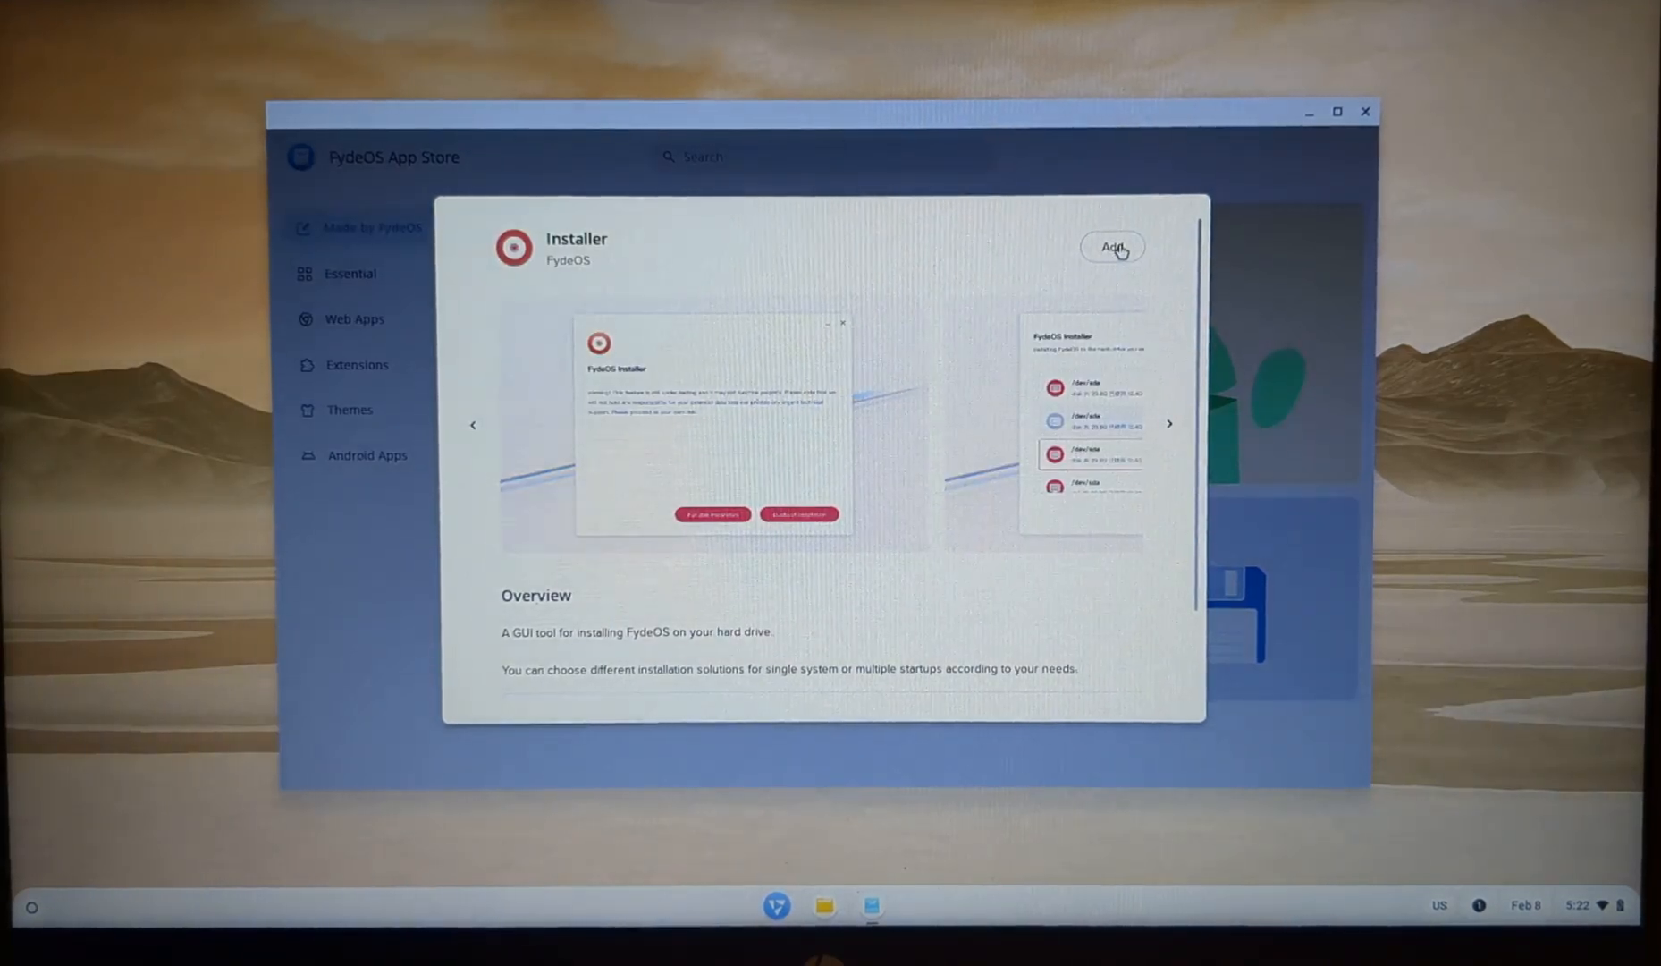
pyautogui.click(1114, 248)
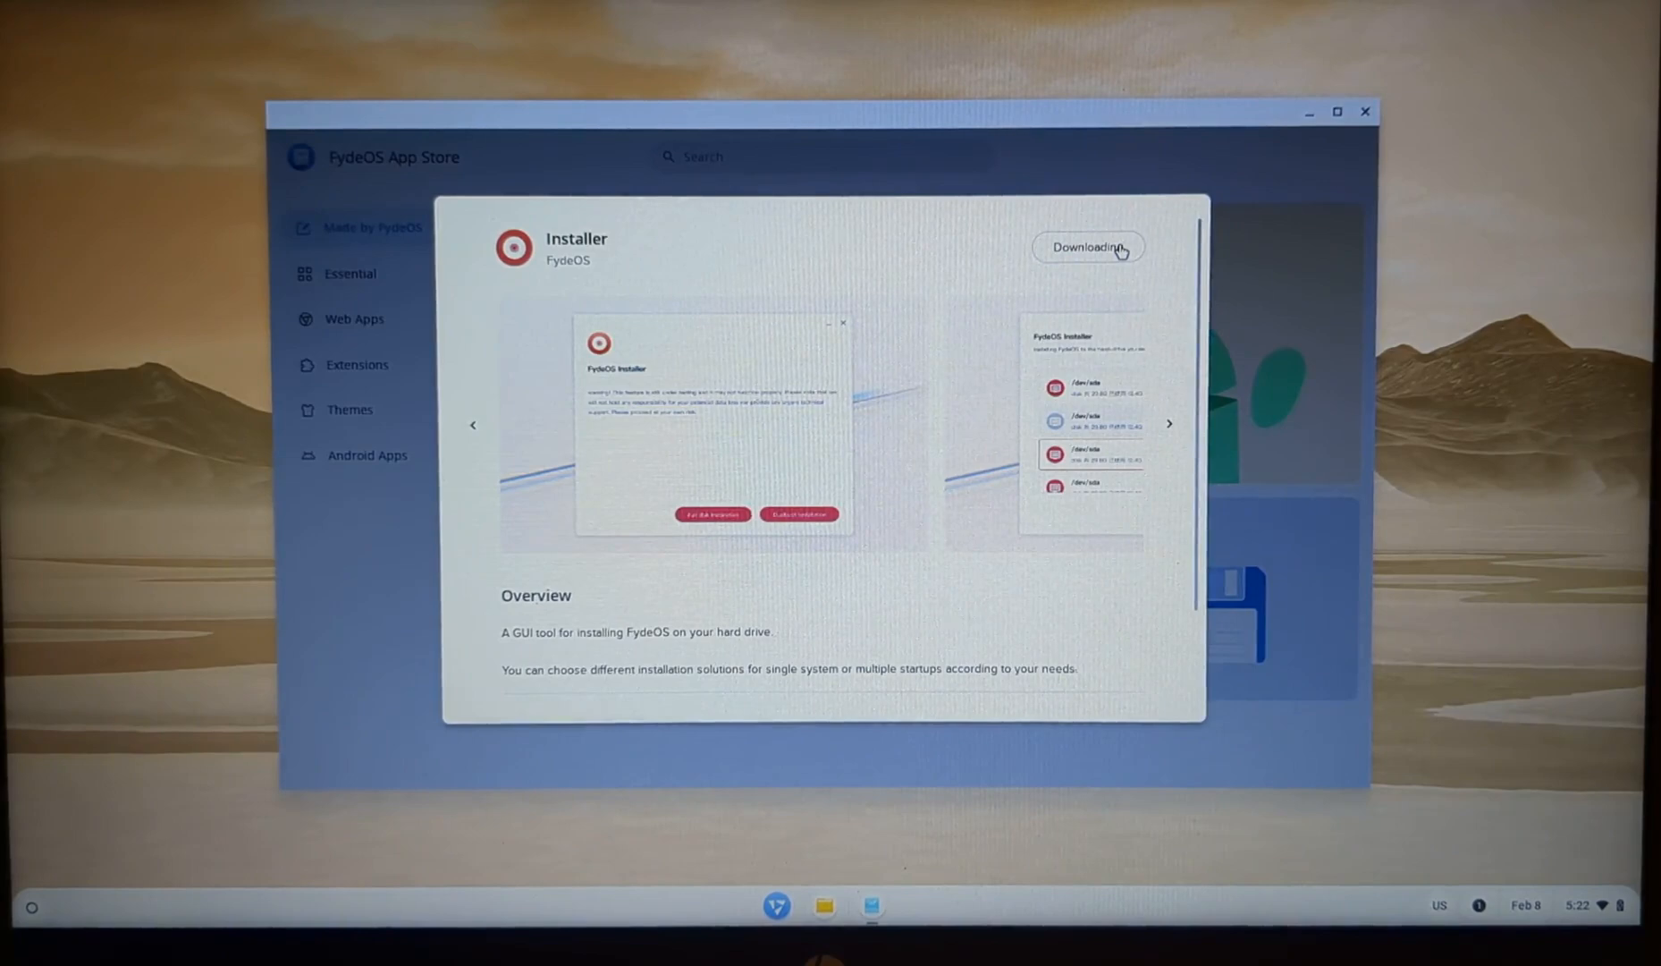
pyautogui.click(1090, 247)
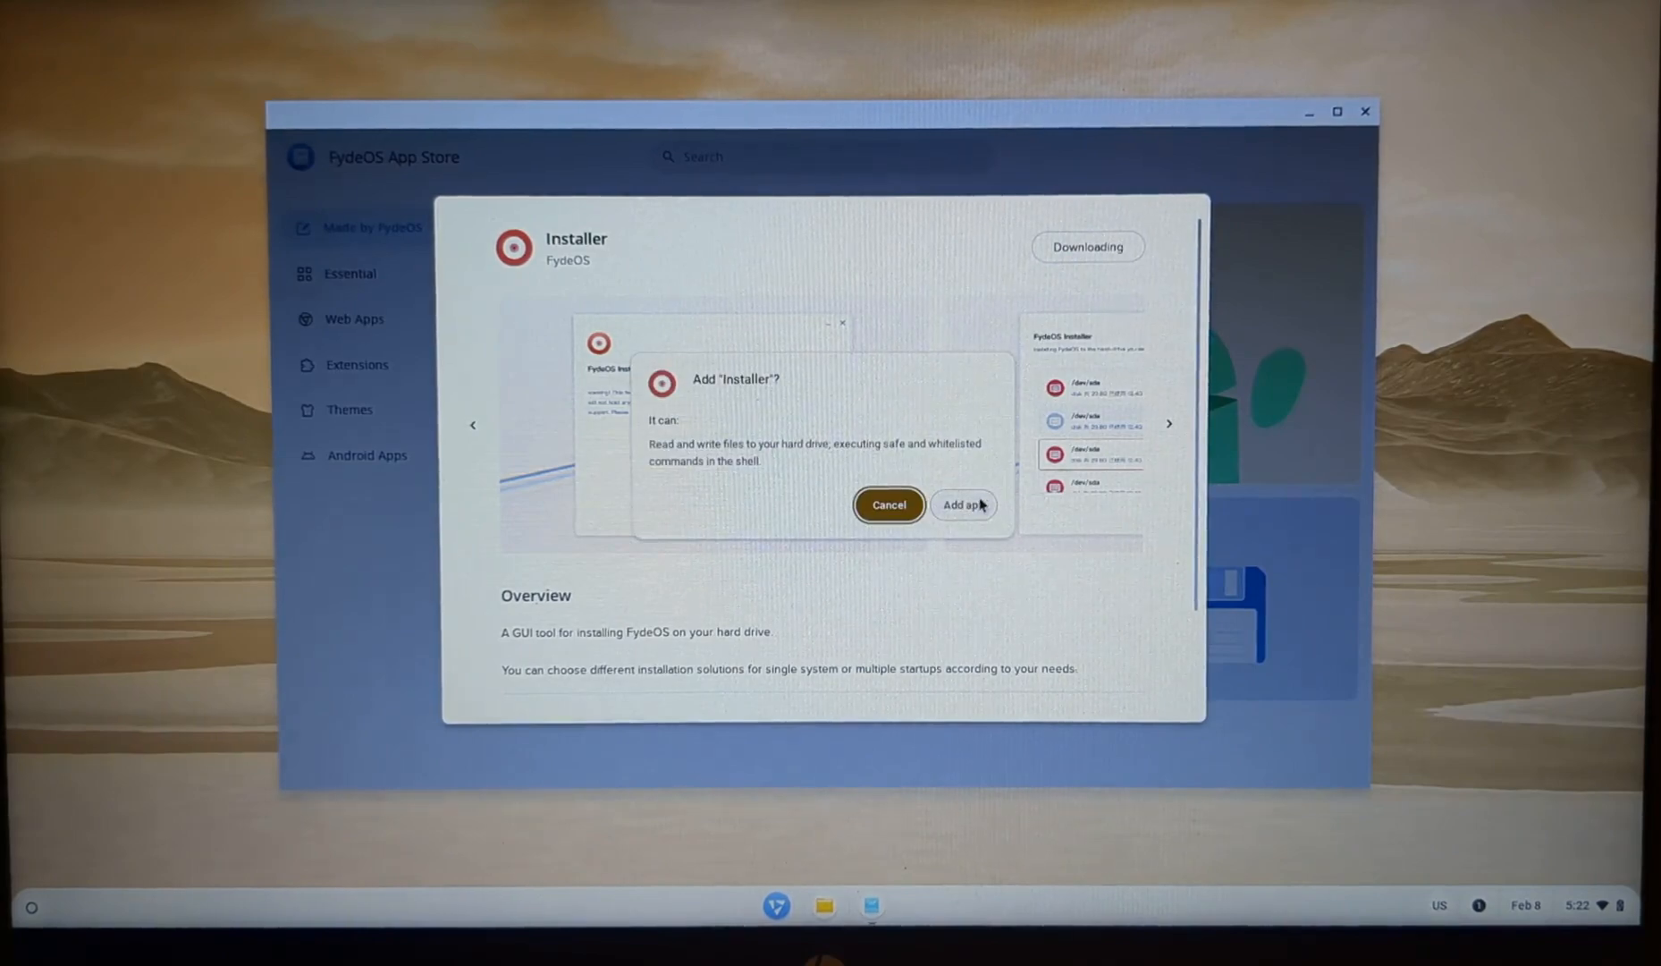
pyautogui.click(962, 504)
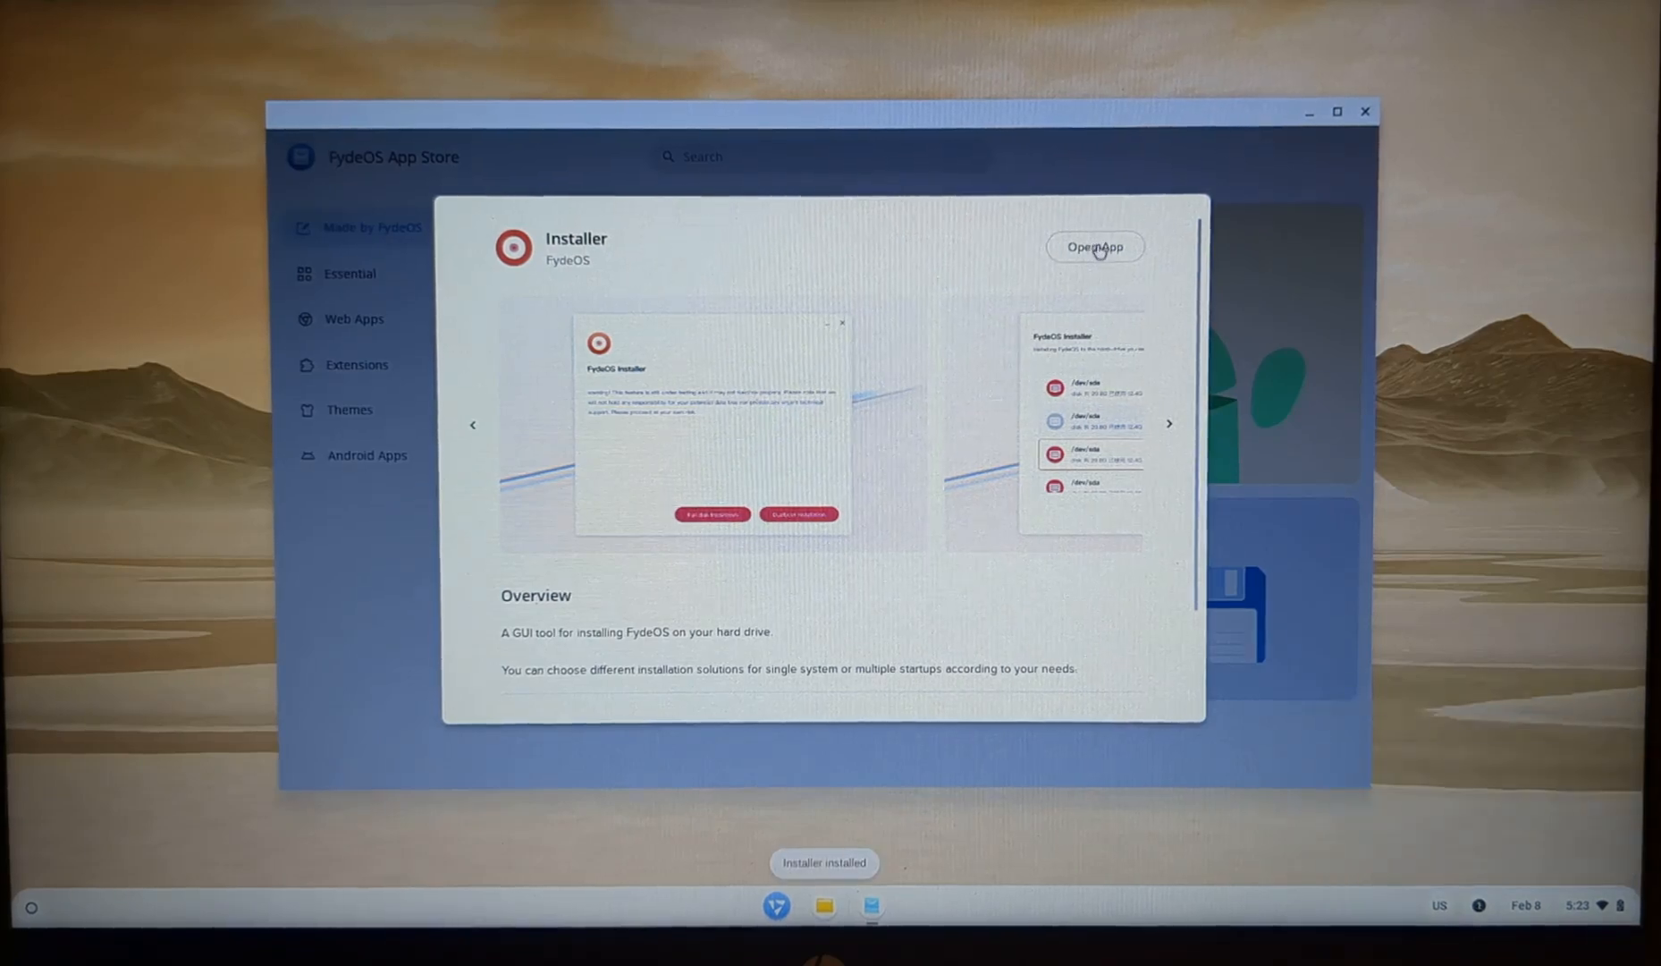
pyautogui.click(1097, 247)
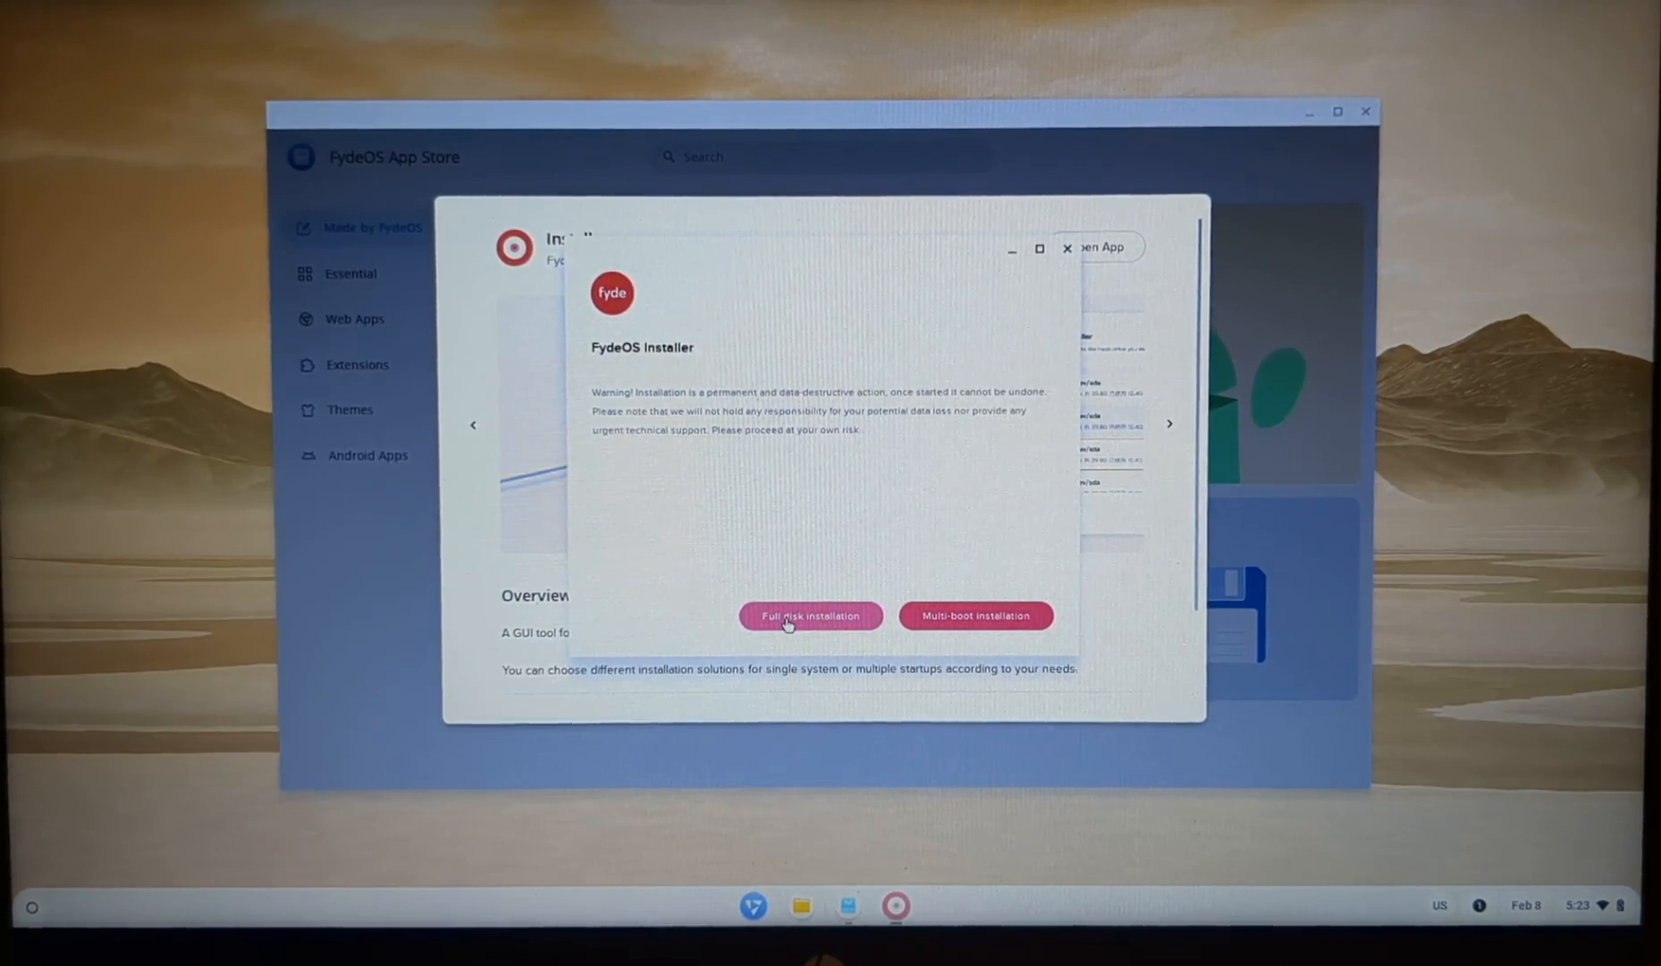
# Start a full-disk installation onto the 232.9G /dev/sda disk, confirming the erase
pyautogui.click(812, 617)
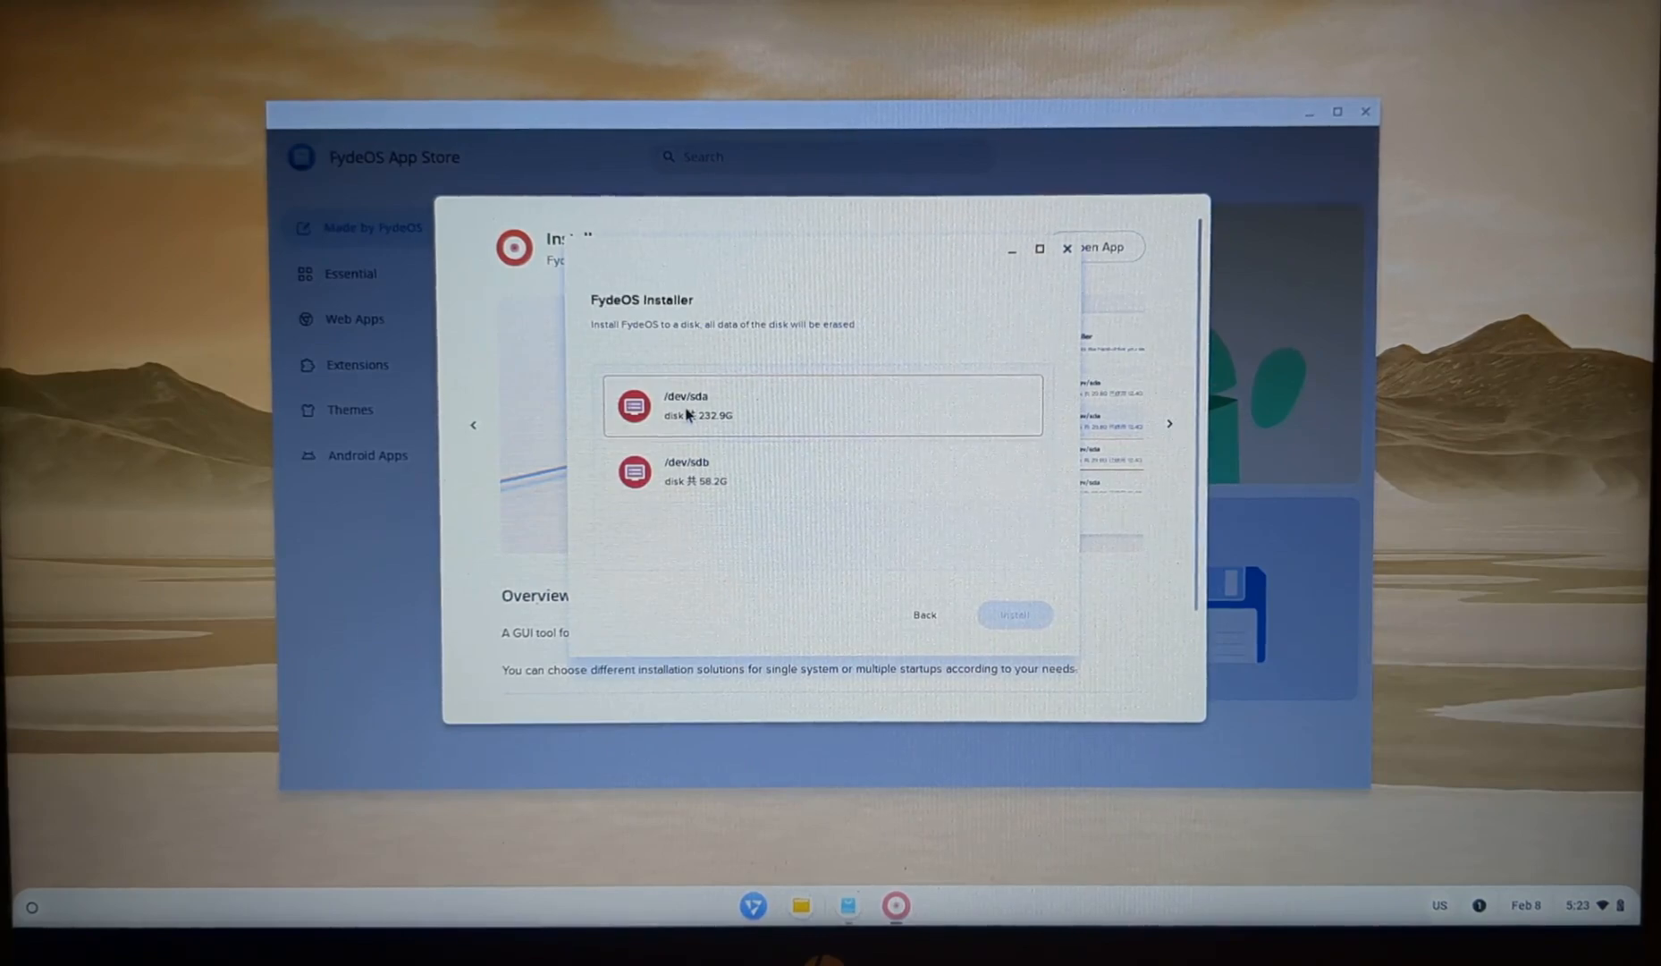
pyautogui.click(822, 404)
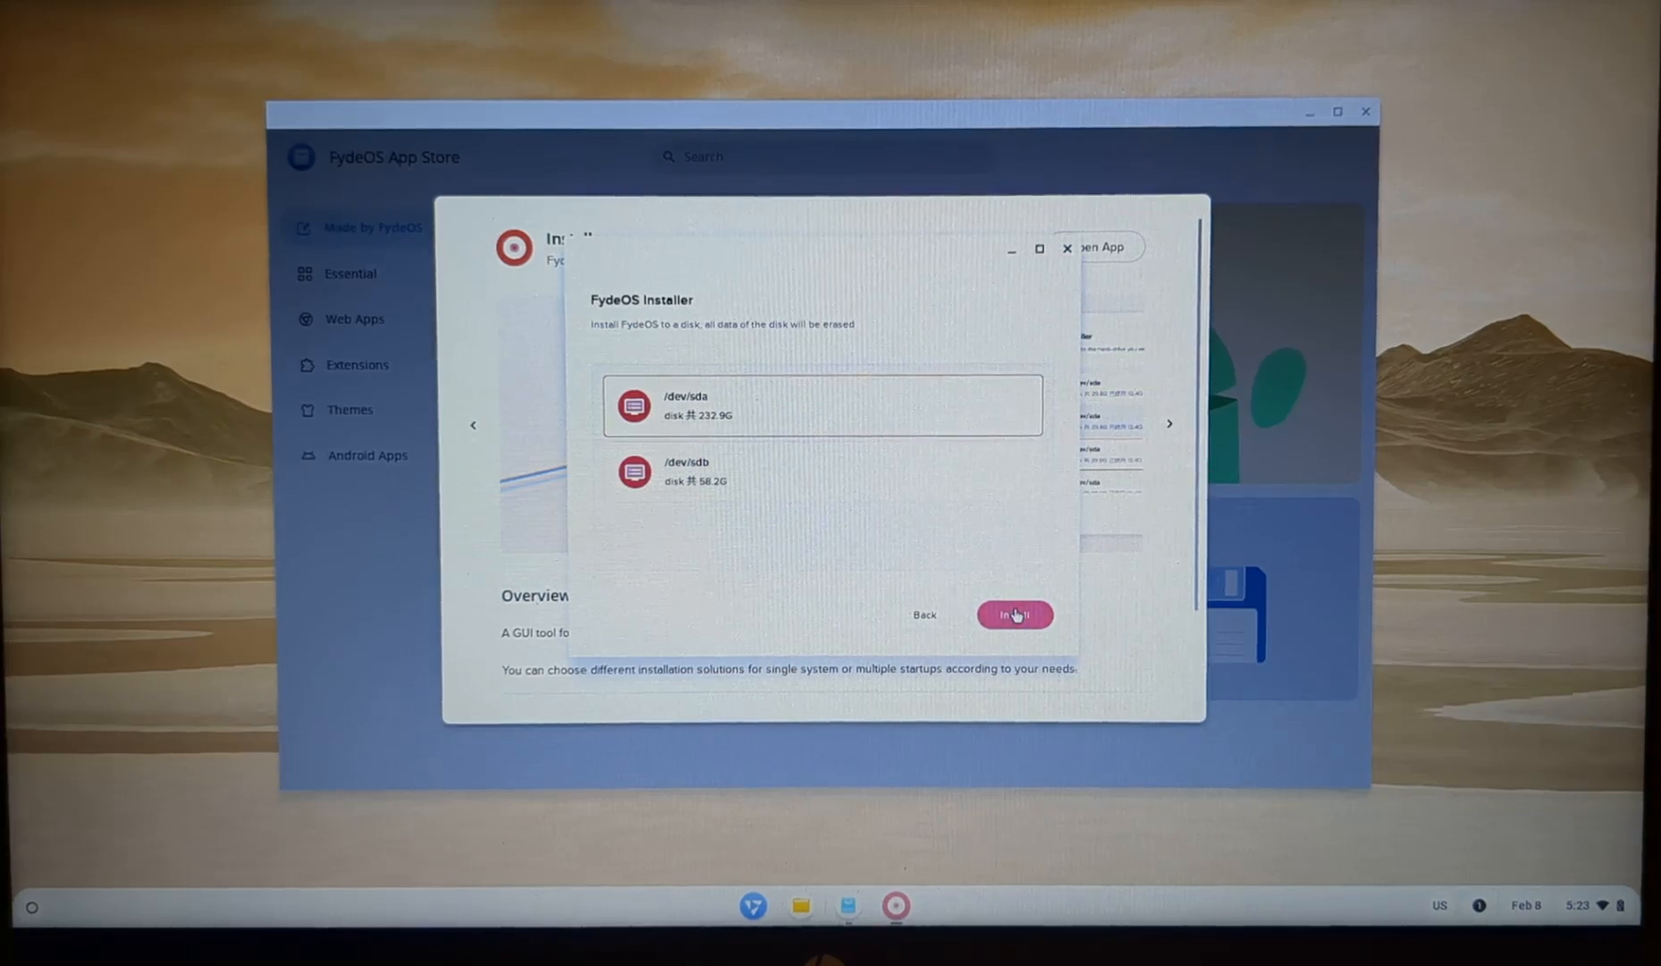
pyautogui.click(1015, 615)
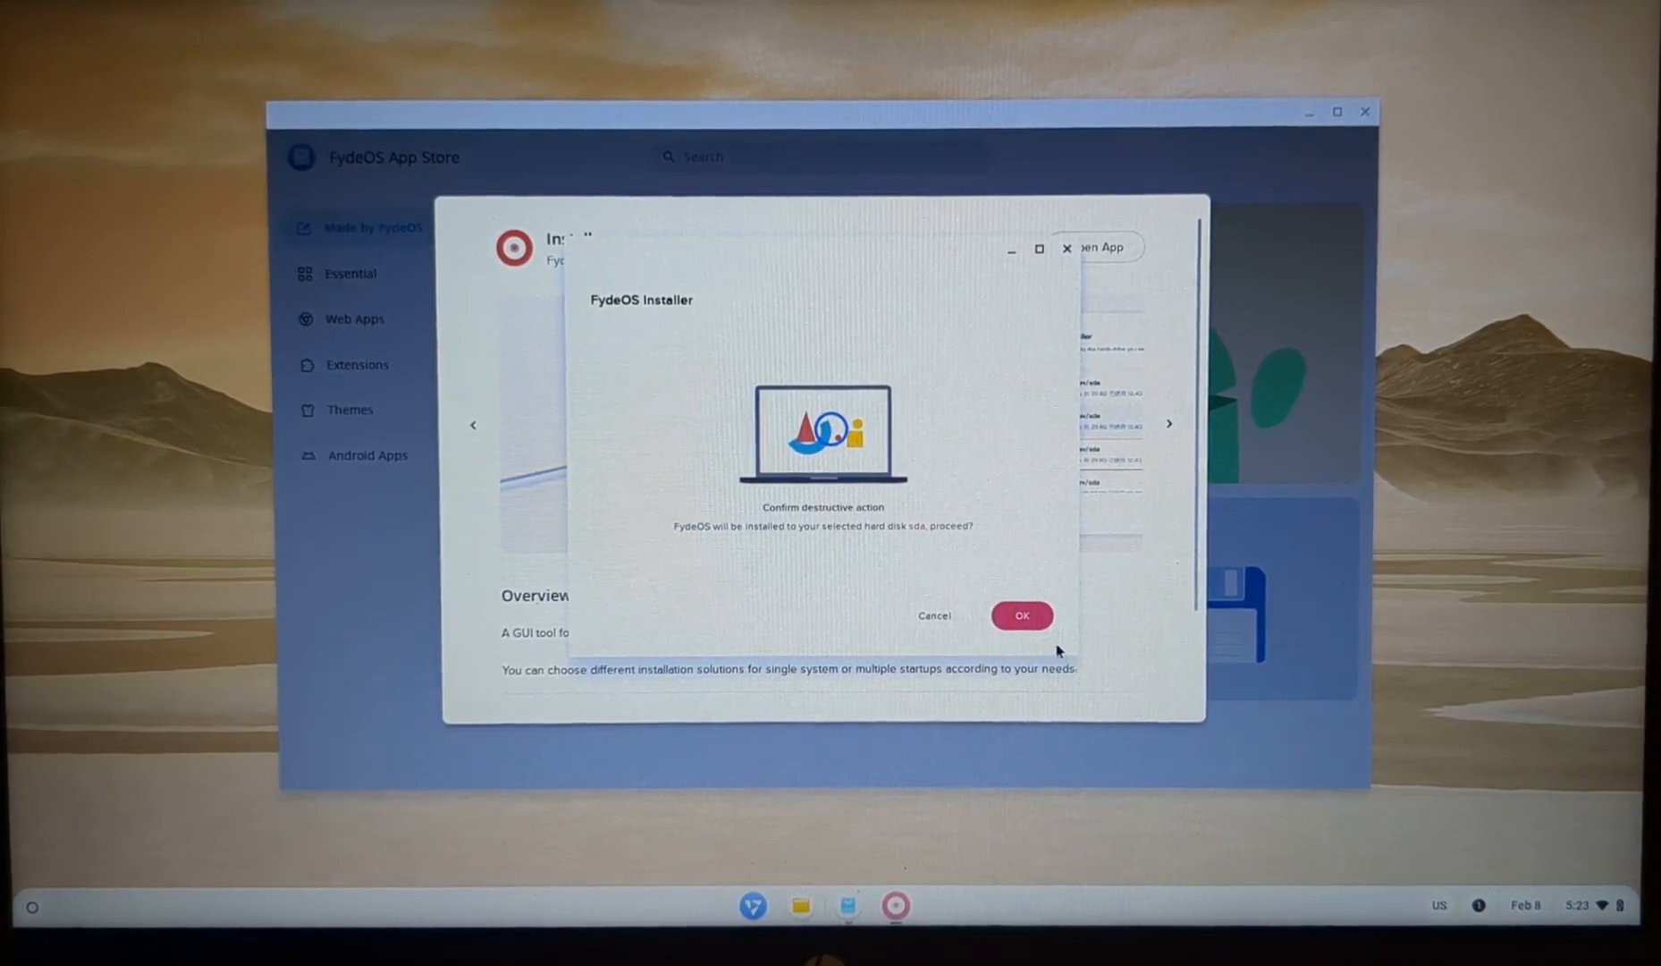
pyautogui.click(1022, 615)
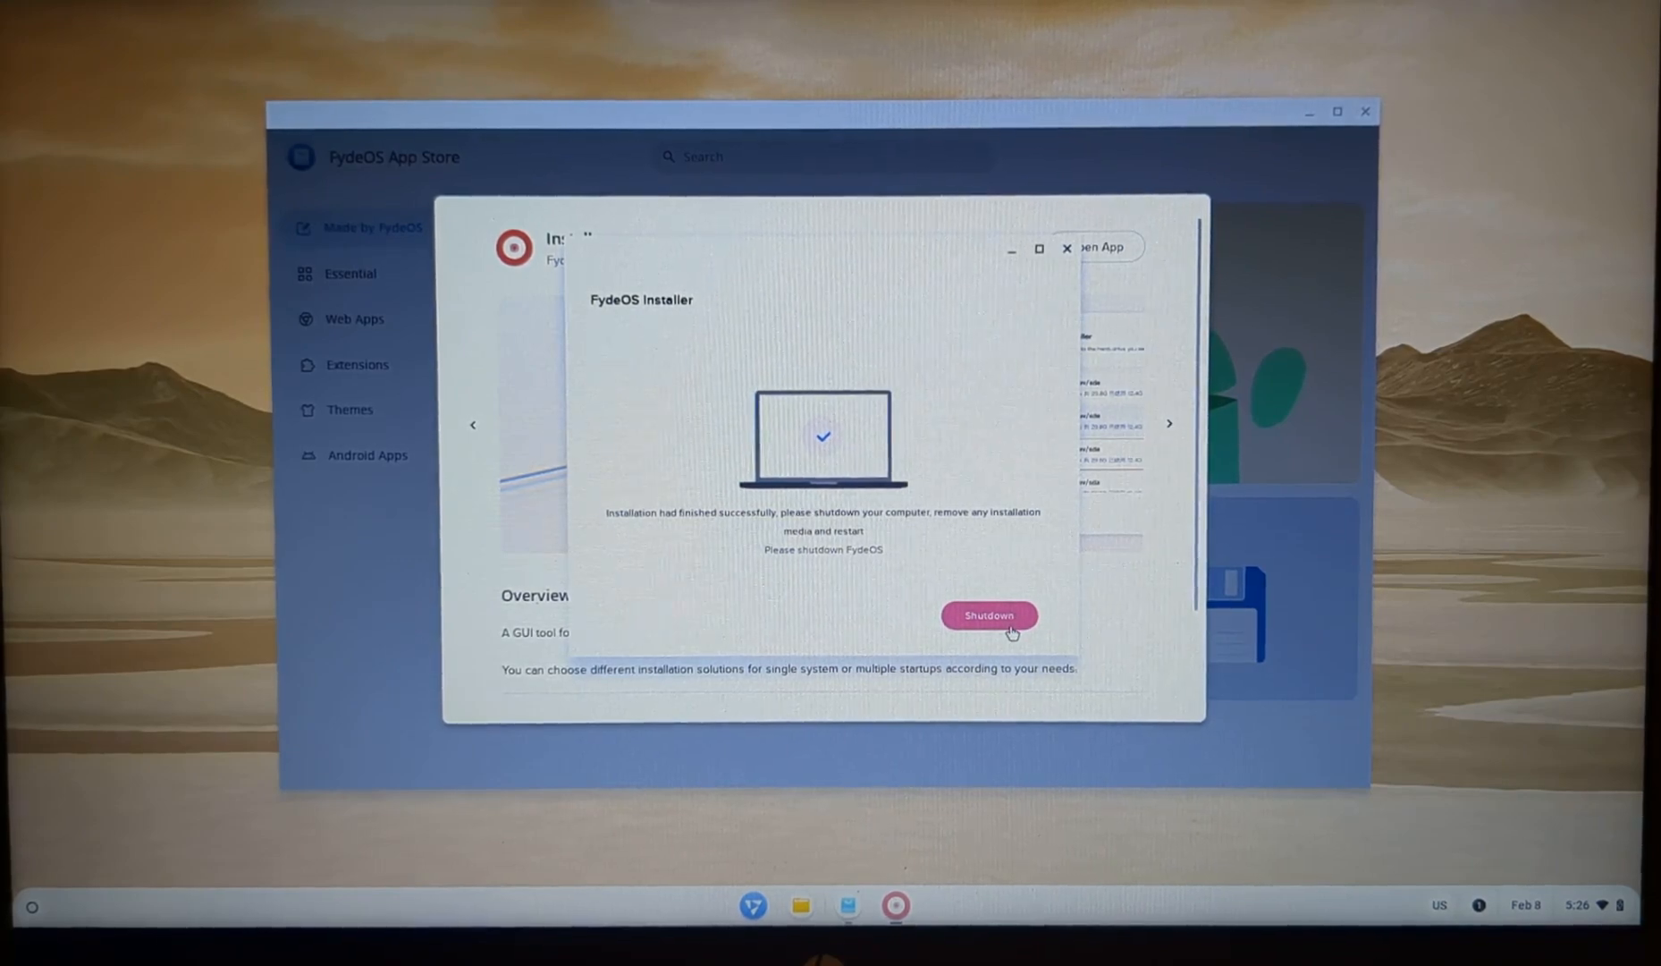
# Shut down the computer once the installation reports success
pyautogui.click(991, 615)
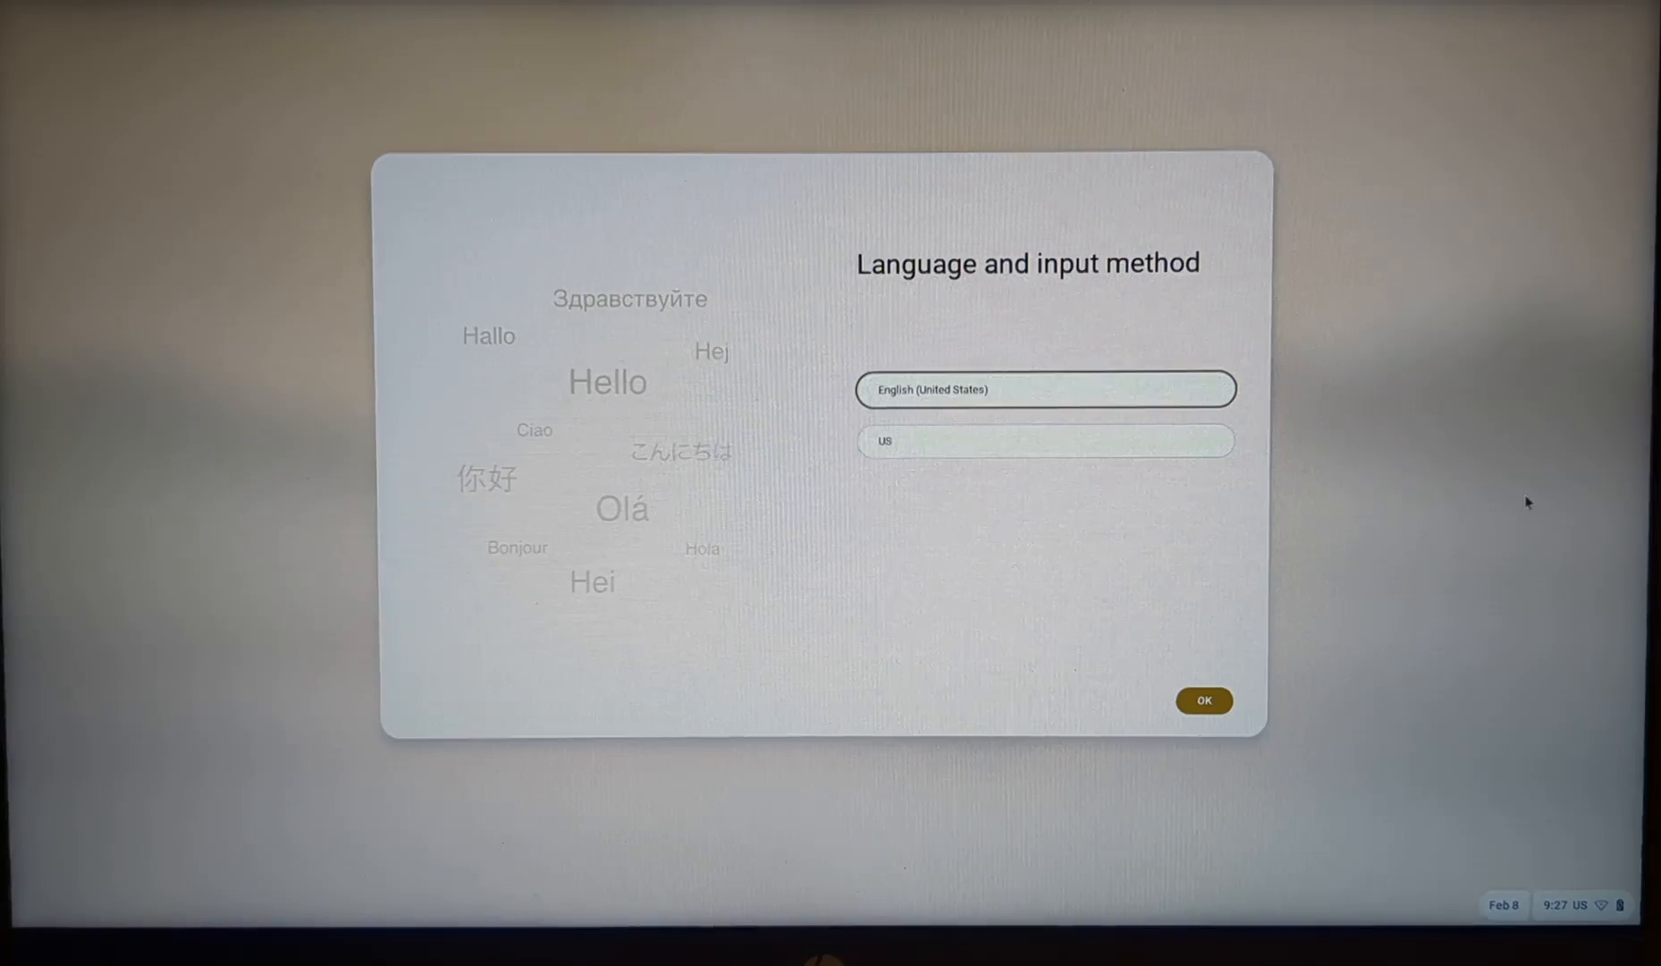
pyautogui.moveTo(1231, 660)
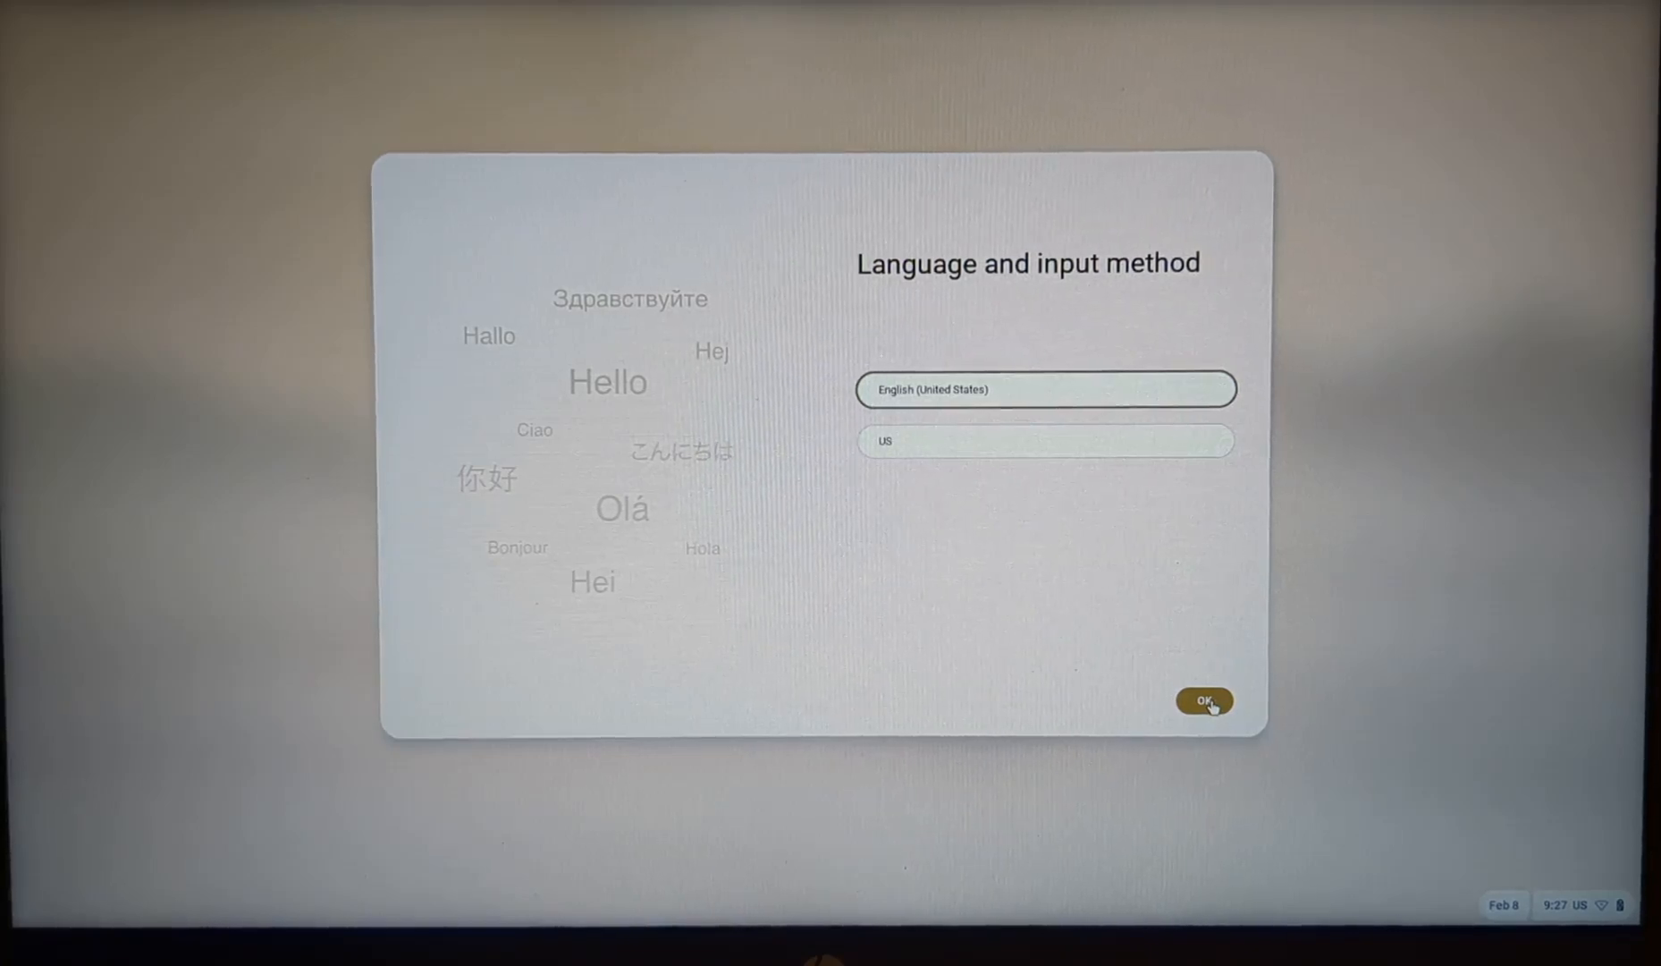
# On the installed system, accept English (United States) with US input and get started
pyautogui.click(1205, 699)
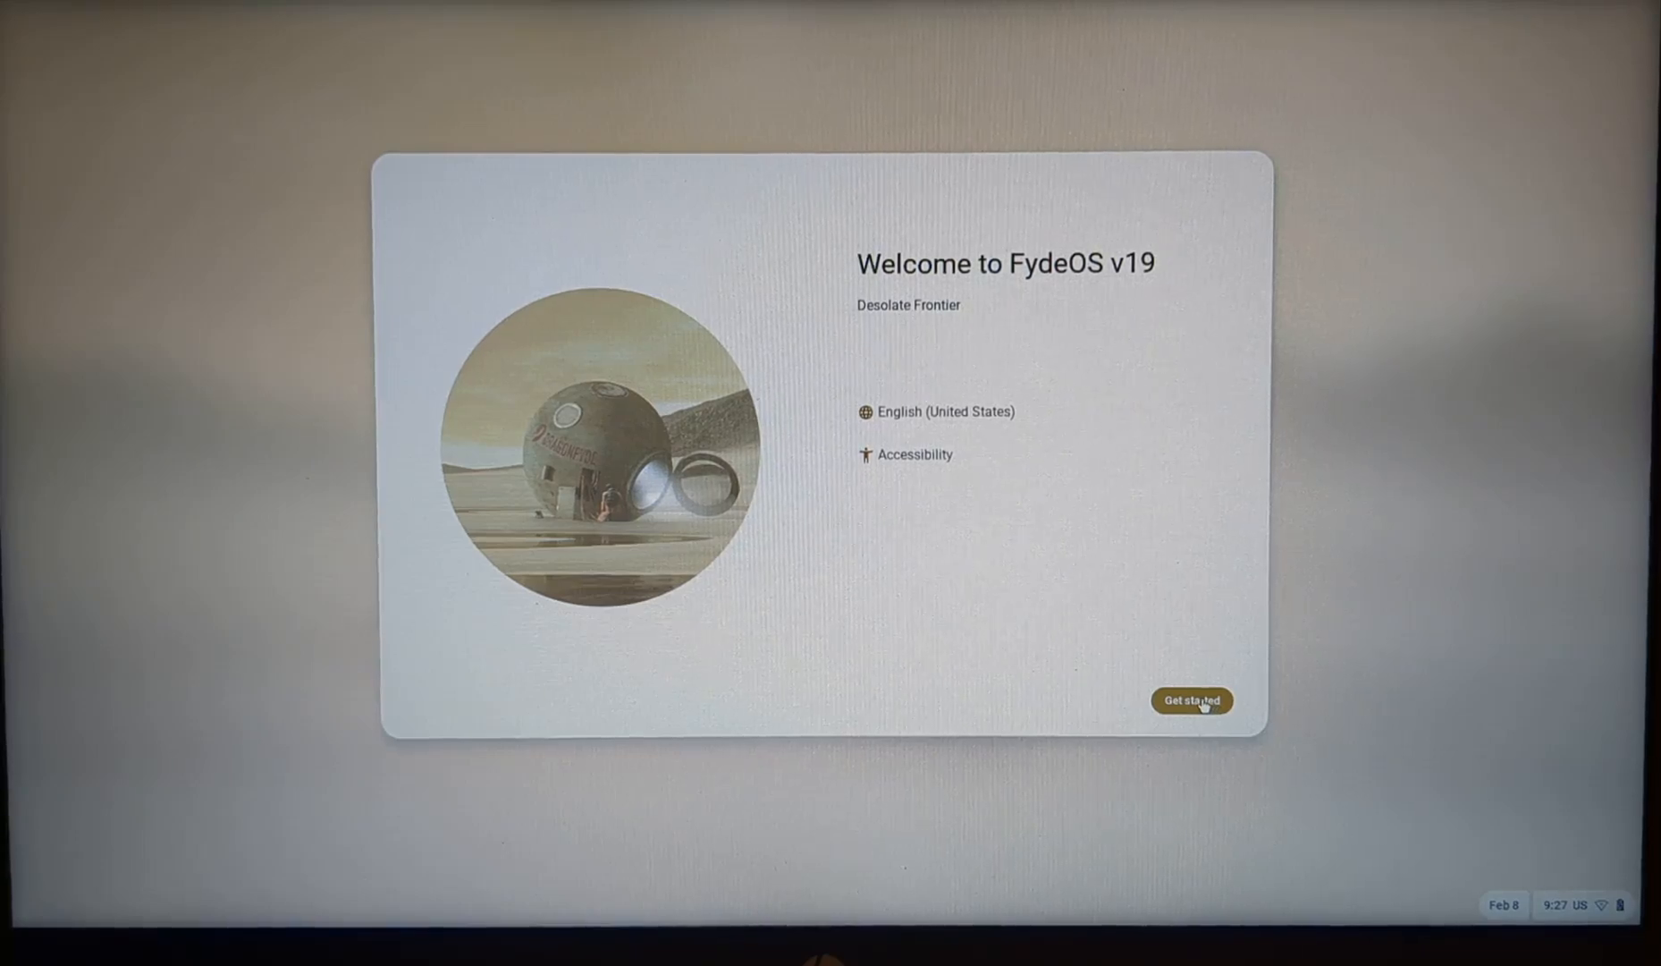
pyautogui.click(1193, 701)
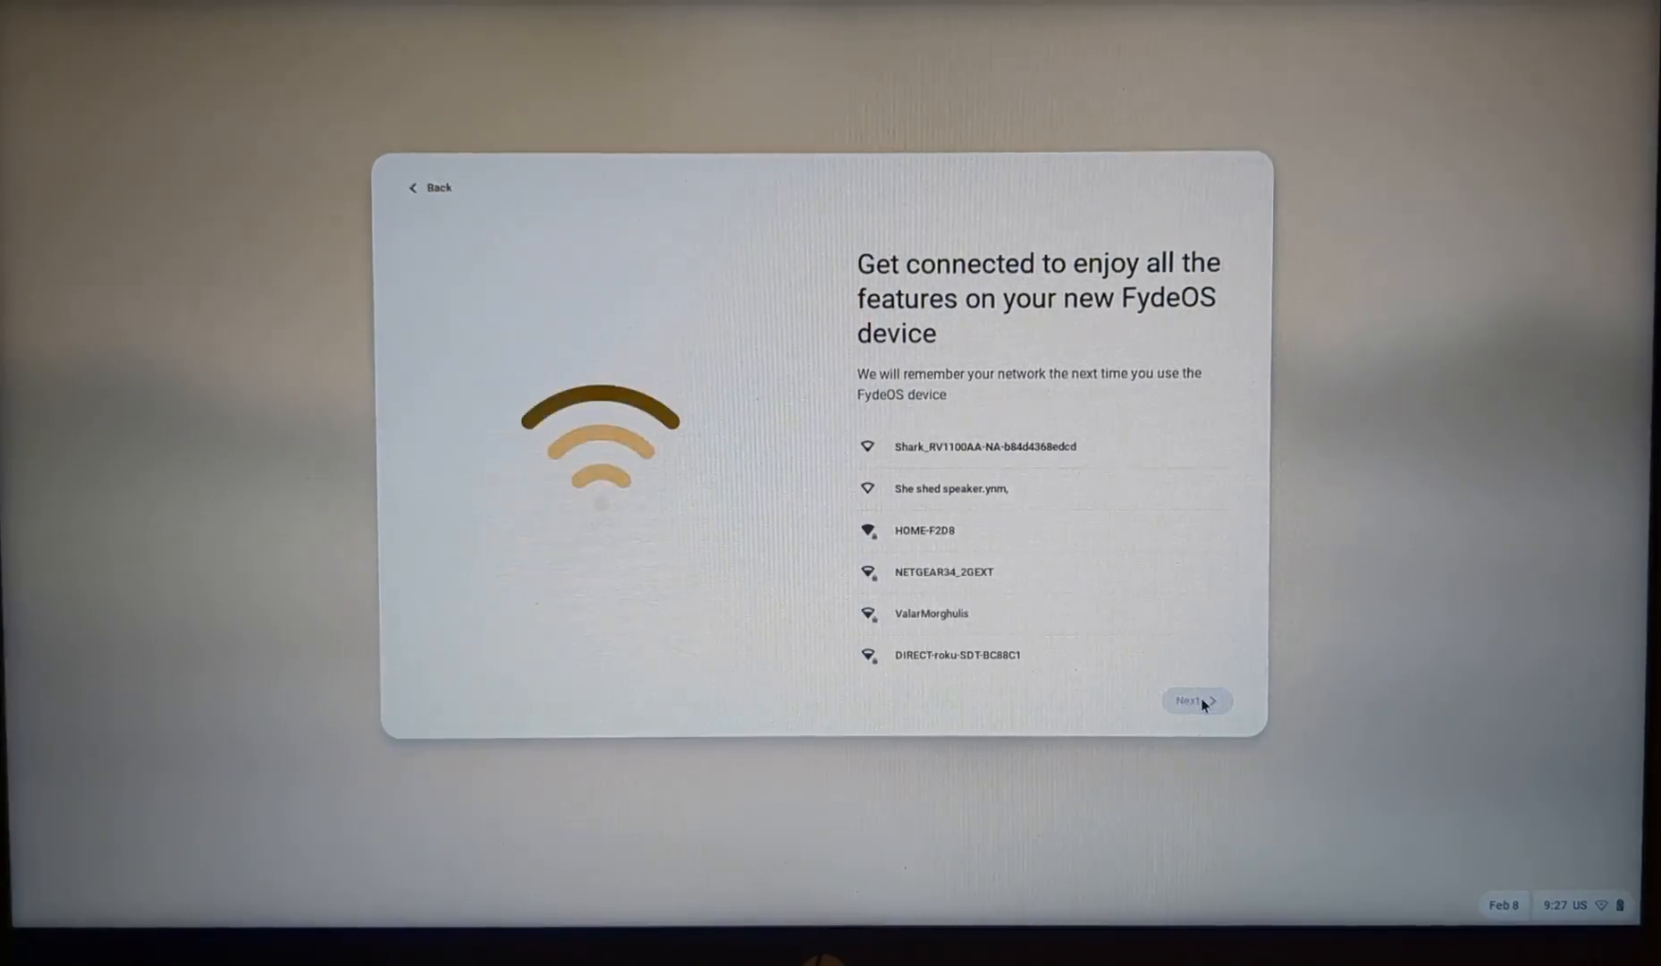